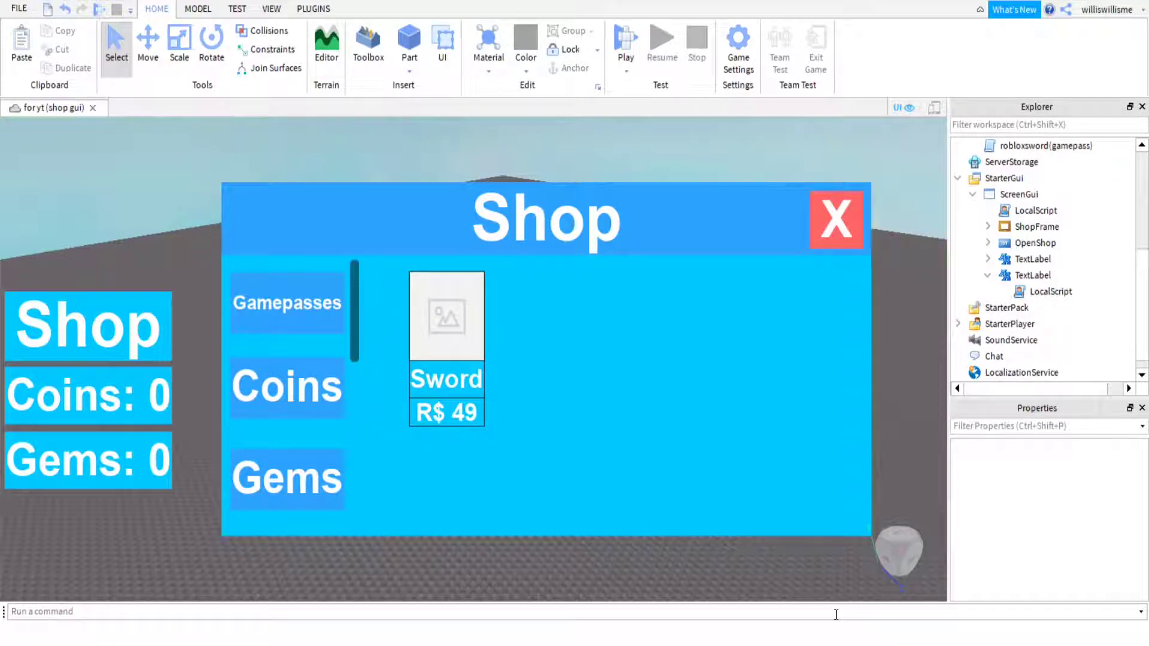
{"action": "mouse_move", "coordinate": [690, 524]}
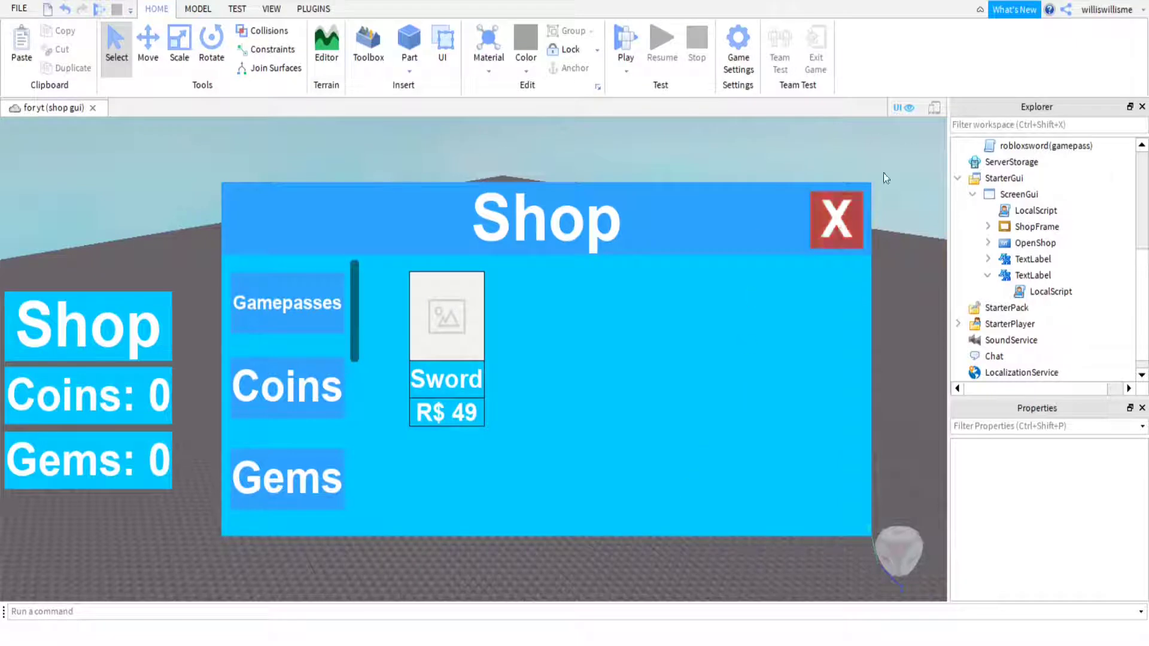
{"action": "mouse_move", "coordinate": [825, 282]}
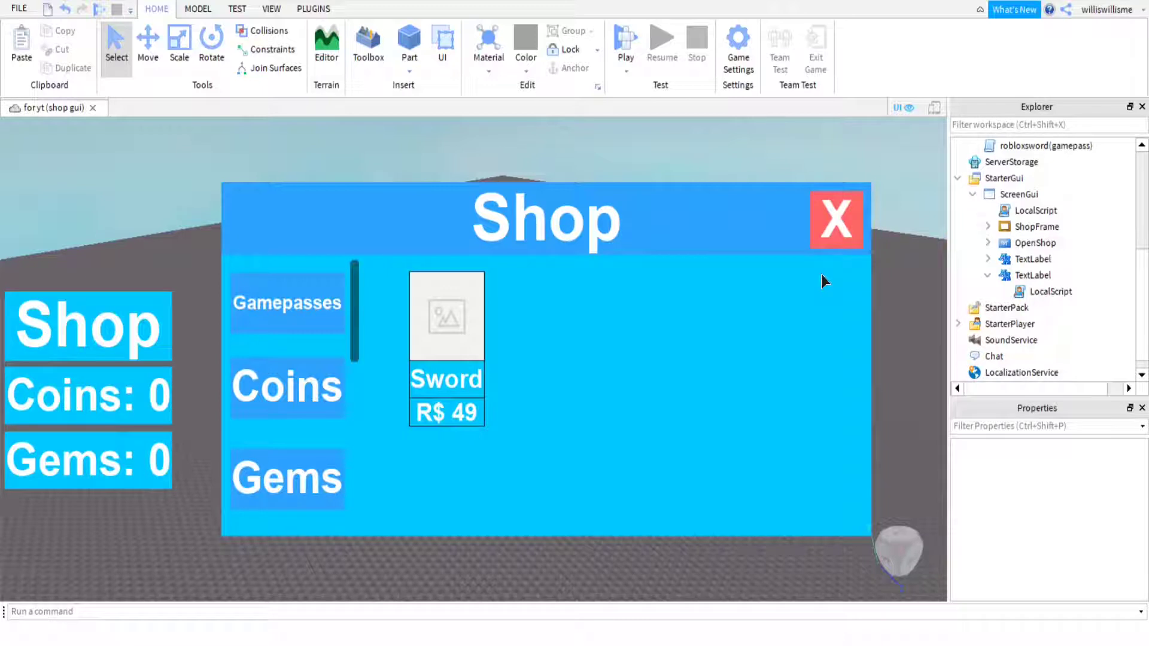
{"action": "mouse_move", "coordinate": [83, 428]}
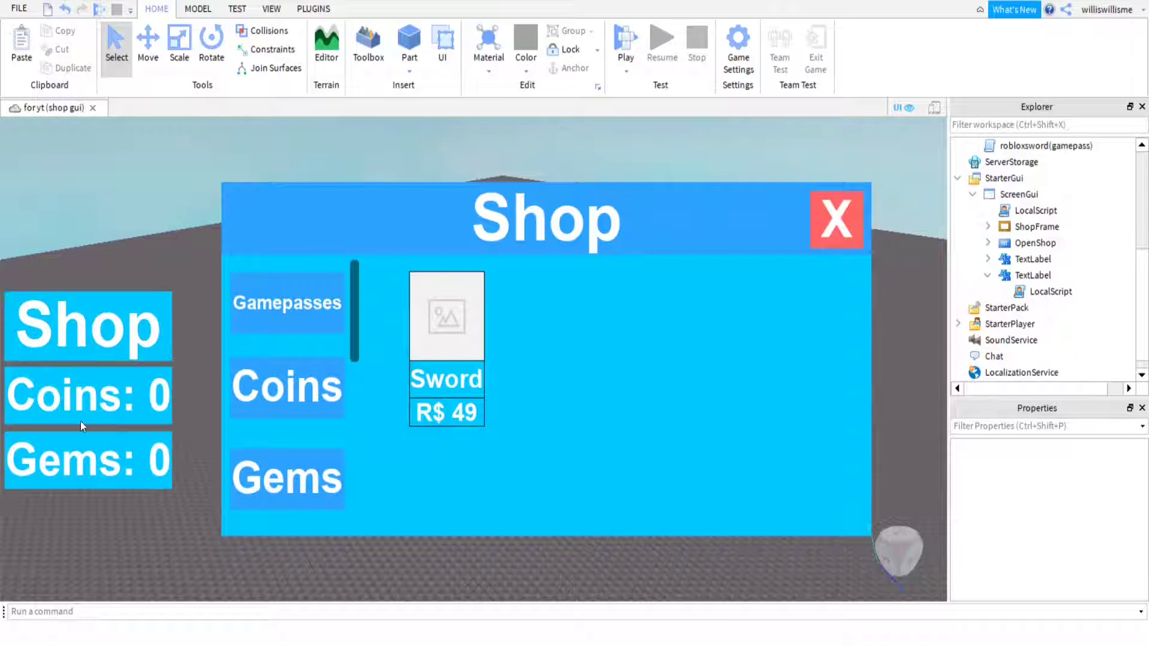
{"action": "mouse_move", "coordinate": [145, 479]}
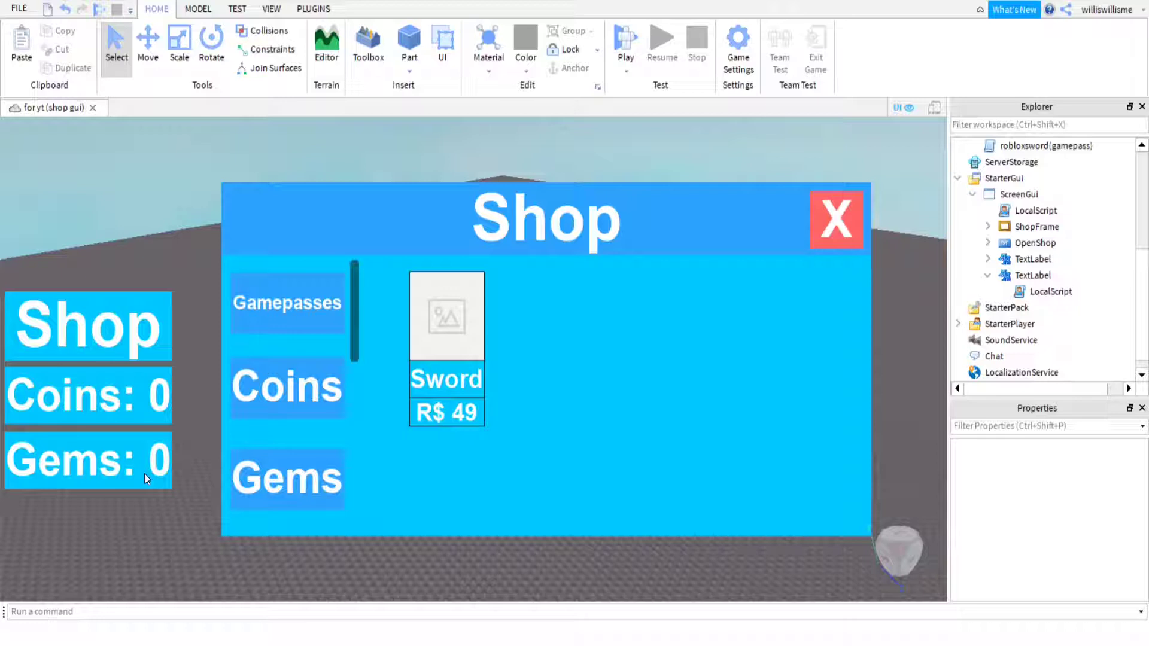
{"action": "mouse_move", "coordinate": [111, 366]}
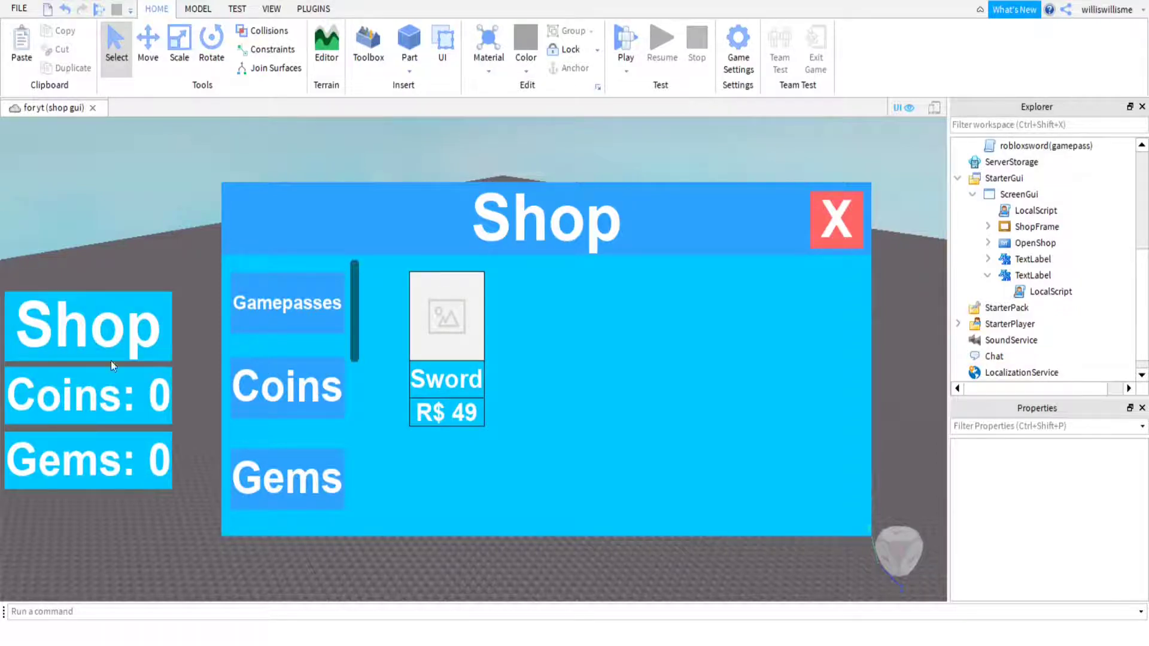
{"action": "mouse_move", "coordinate": [155, 480]}
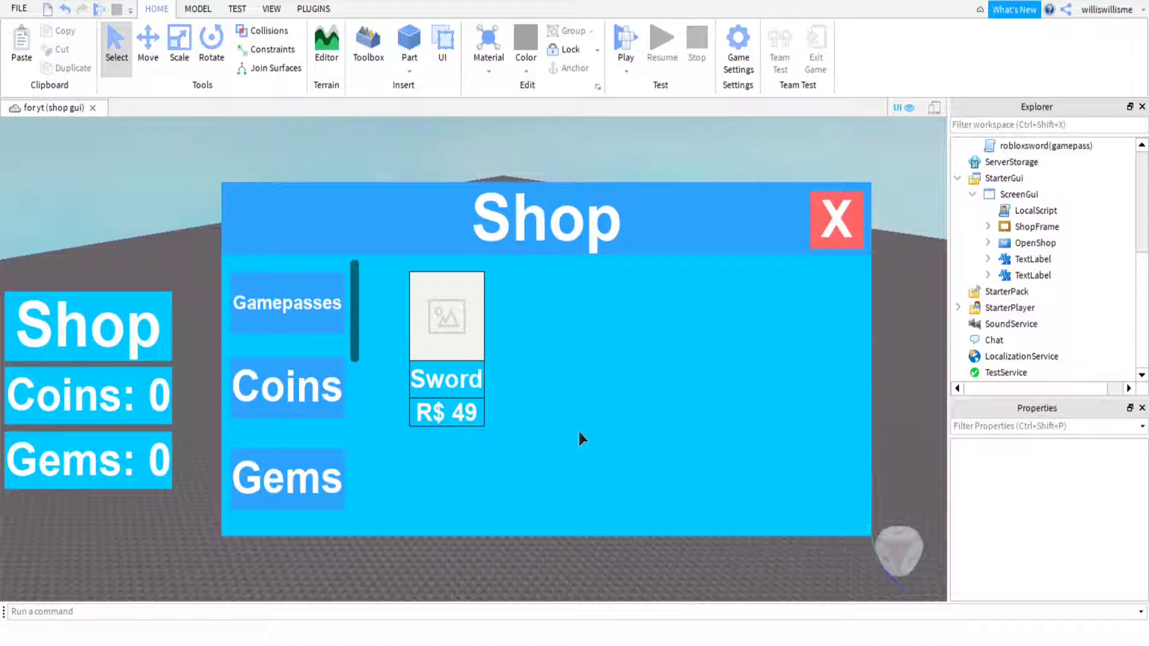
{"action": "mouse_move", "coordinate": [769, 460]}
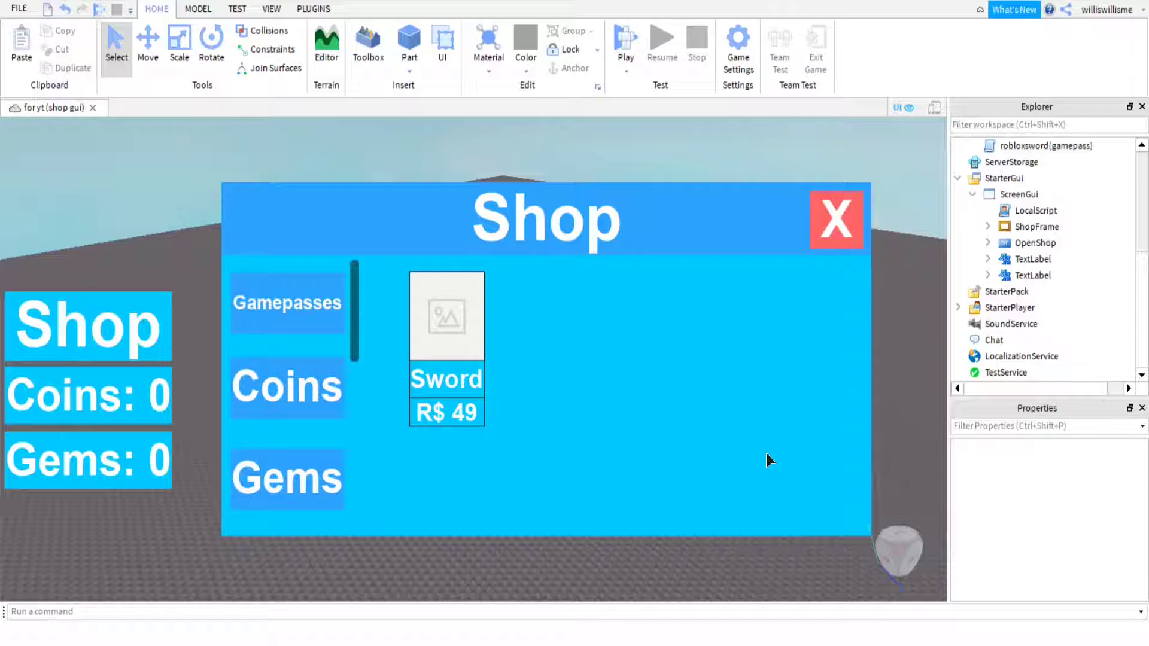
{"action": "mouse_move", "coordinate": [783, 437]}
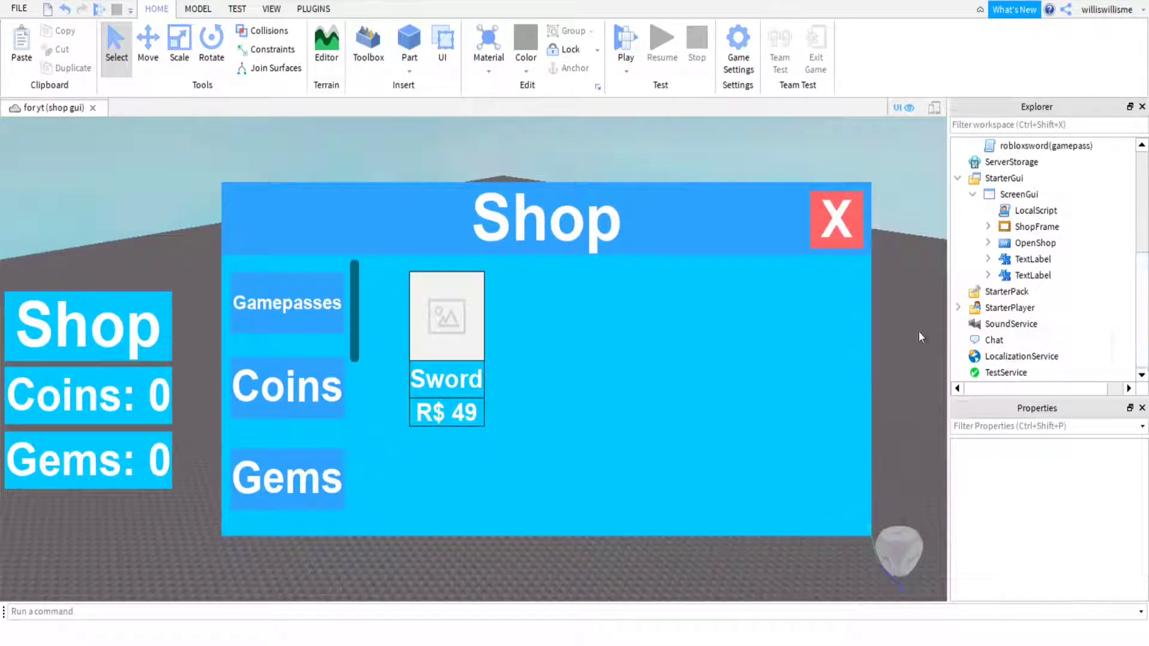
{"action": "mouse_move", "coordinate": [833, 375]}
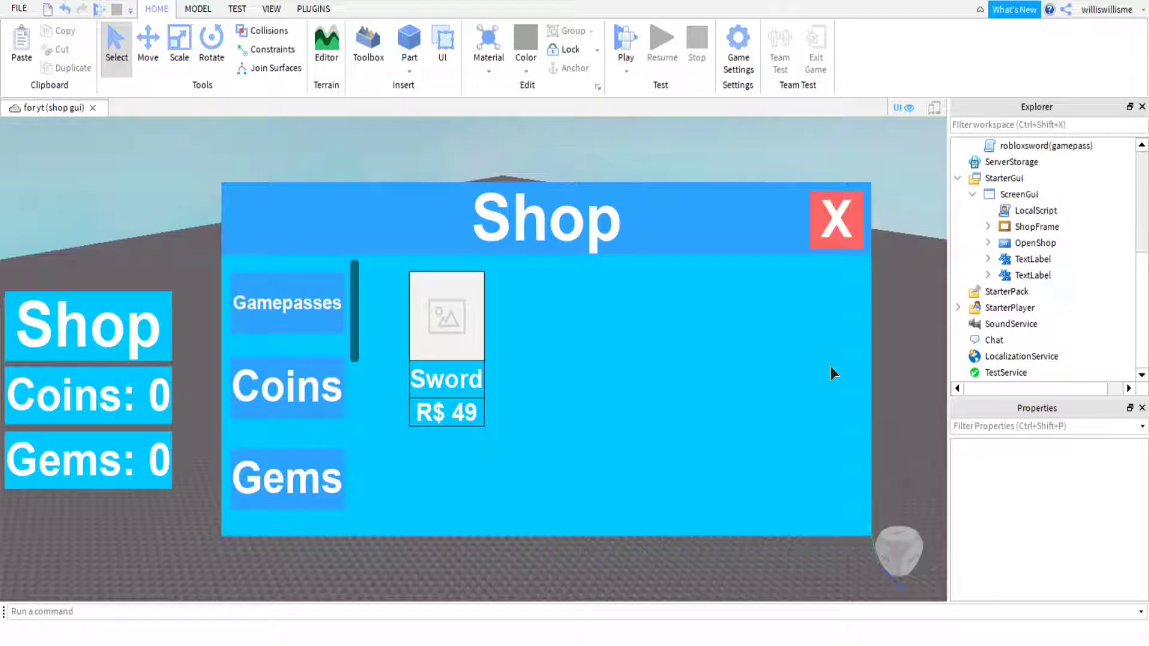
{"action": "mouse_move", "coordinate": [663, 311]}
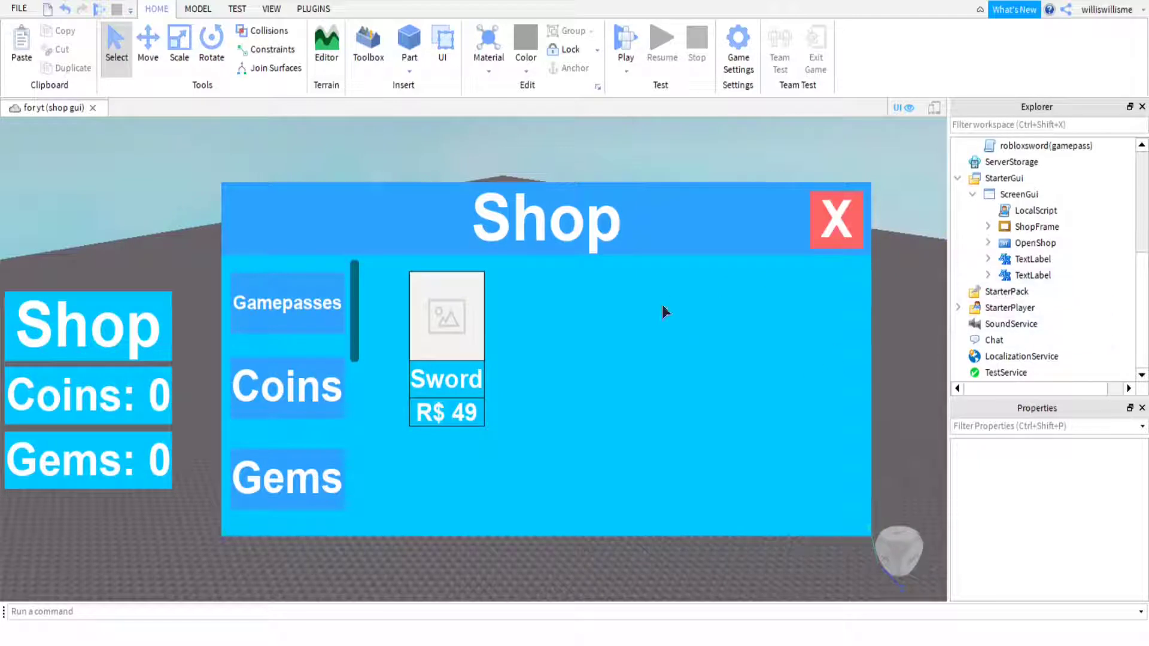
Insert a TextLabel under ScreenGui and set its Size offsets to 0 for scale-based sizing
{"action": "left_click", "coordinate": [987, 258]}
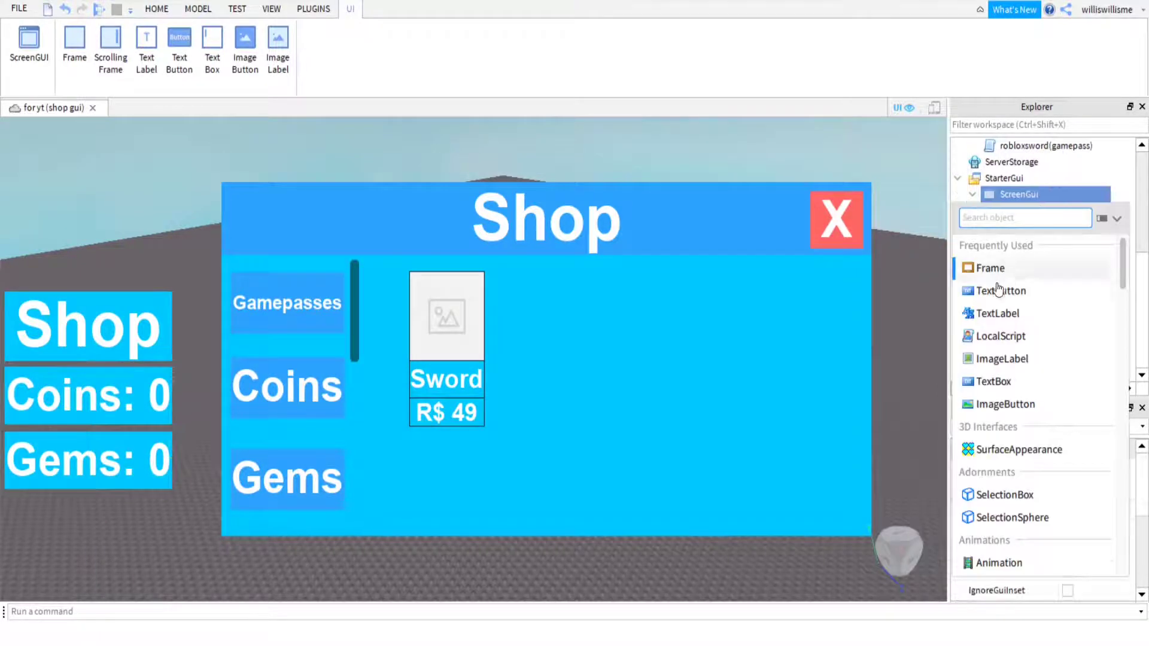
{"action": "left_click", "coordinate": [1017, 194]}
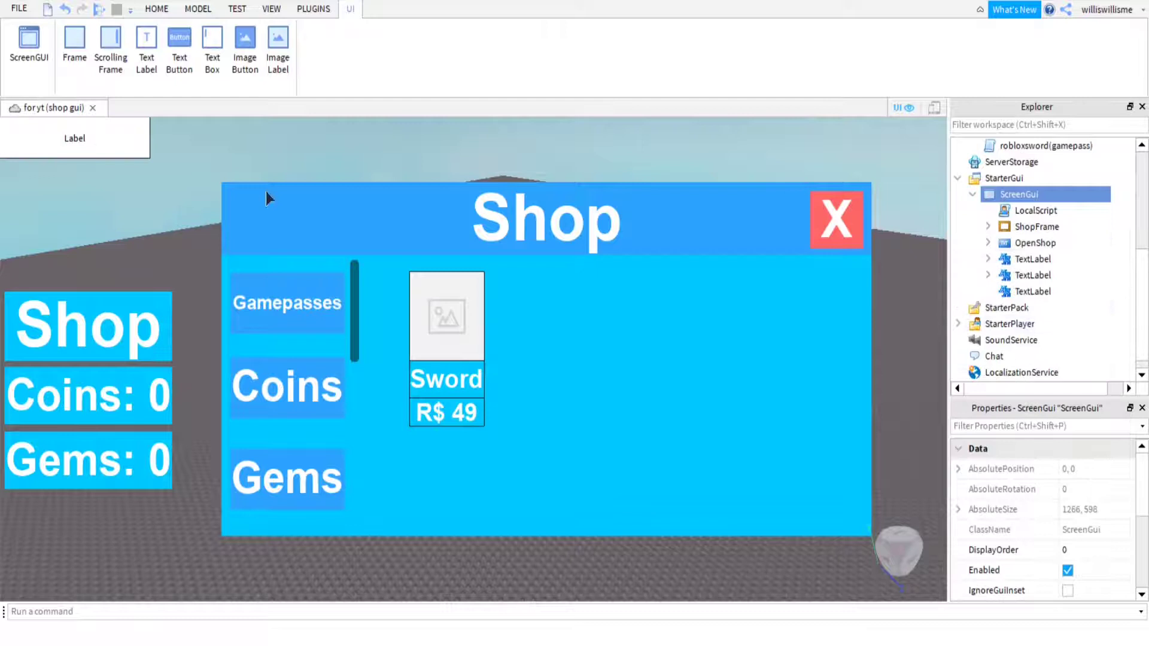
{"action": "left_click", "coordinate": [1033, 291]}
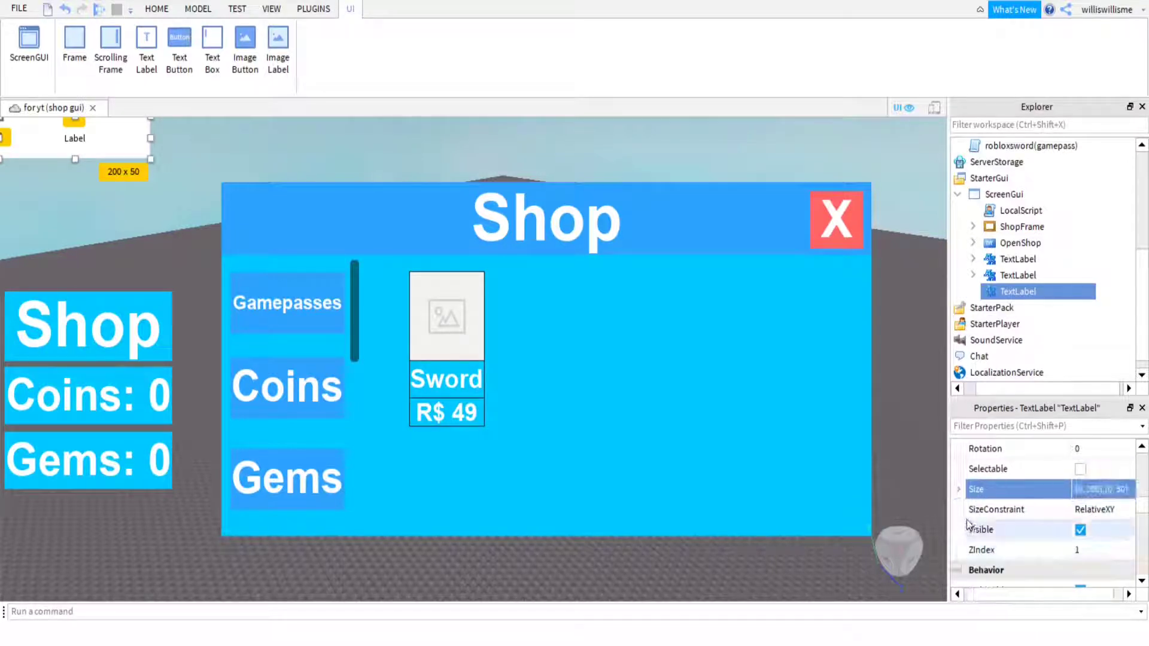
{"action": "left_click", "coordinate": [959, 488]}
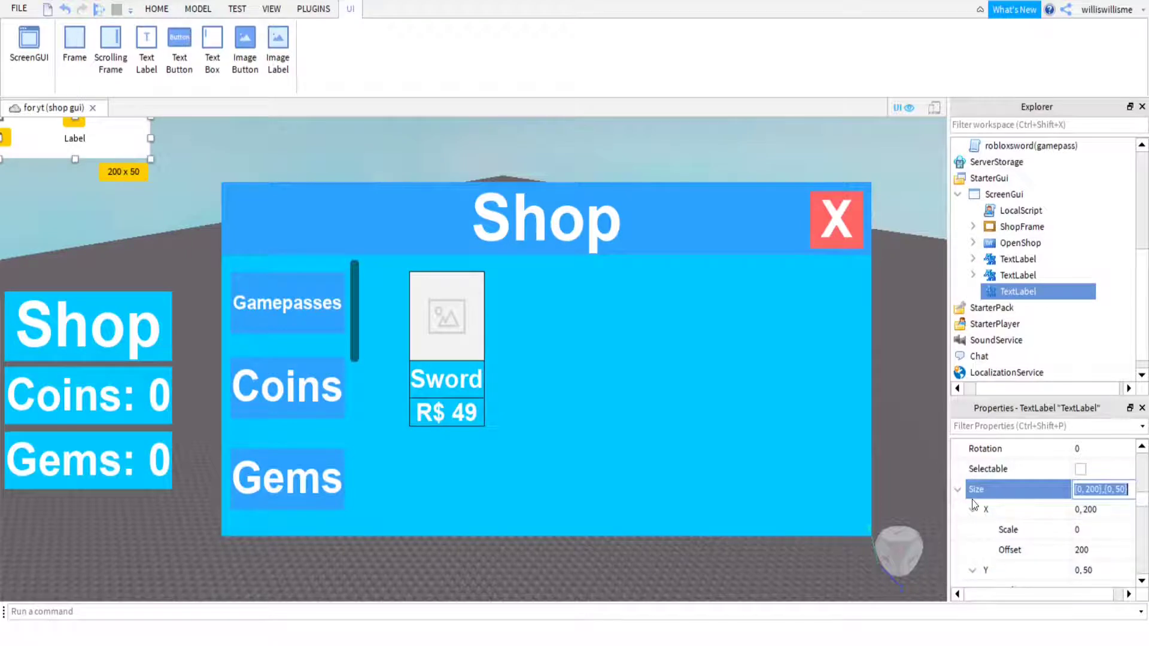
{"action": "scroll", "scroll_direction": "down", "scroll_amount": 3}
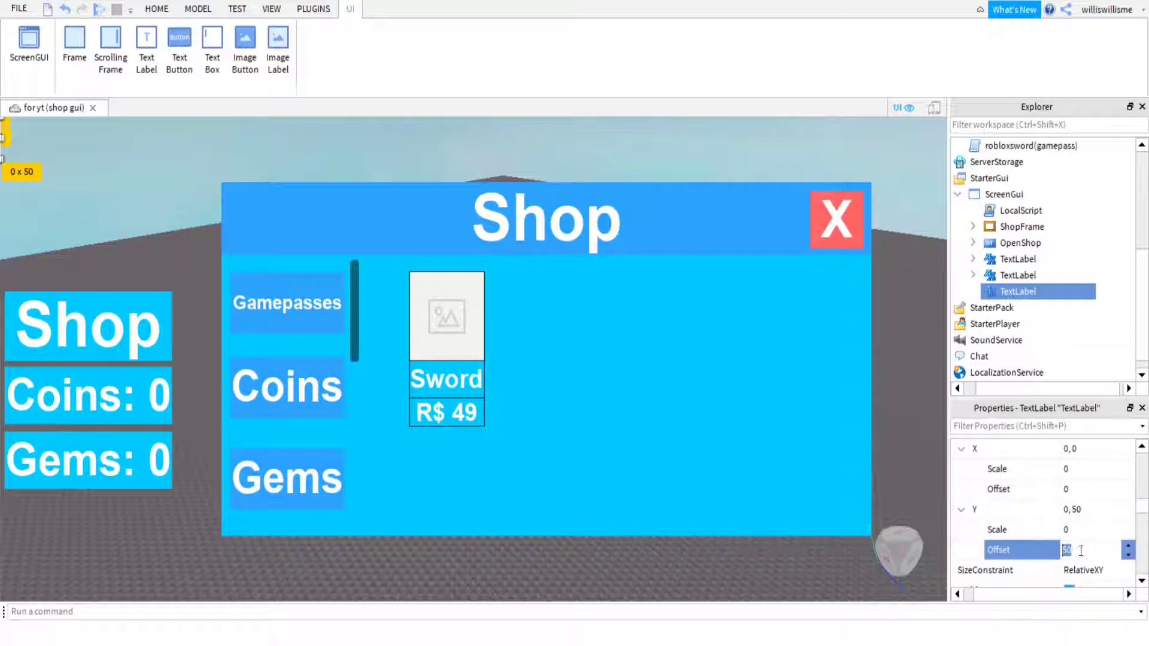
{"action": "type", "text": "0"}
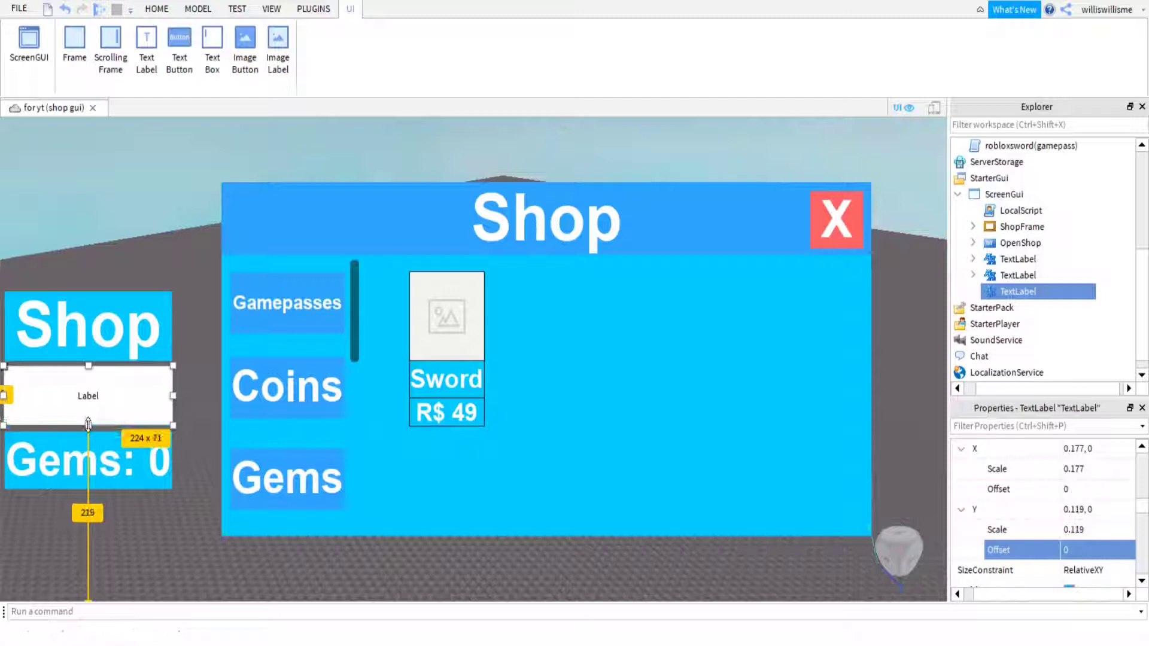
{"action": "mouse_move", "coordinate": [115, 425]}
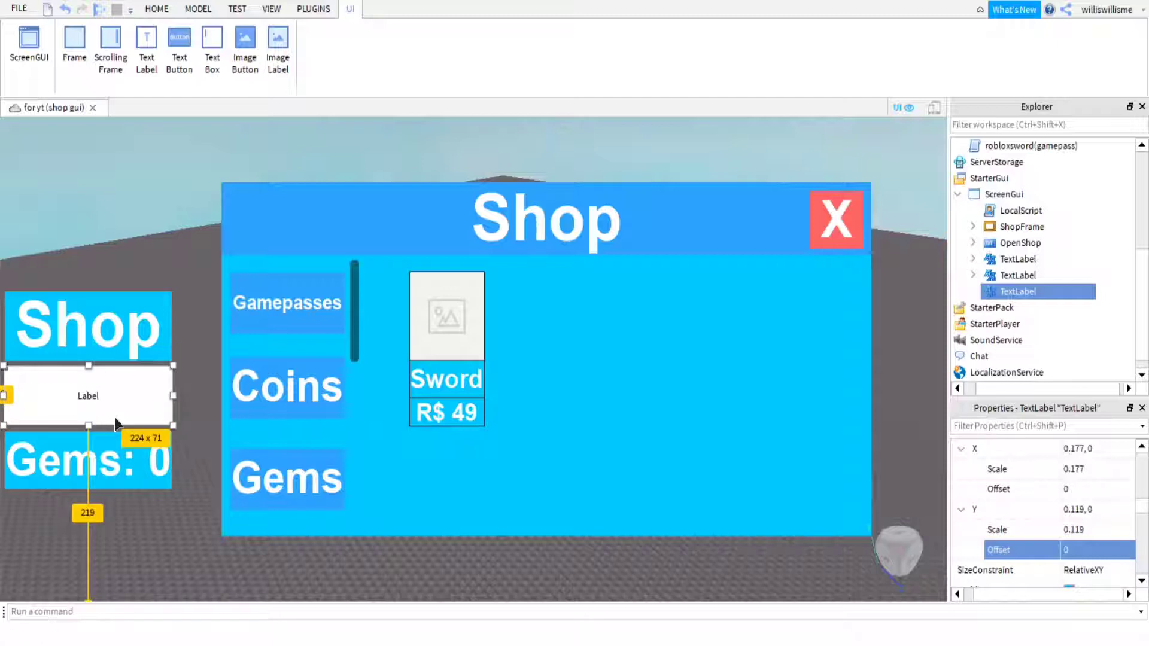
{"action": "mouse_move", "coordinate": [770, 410]}
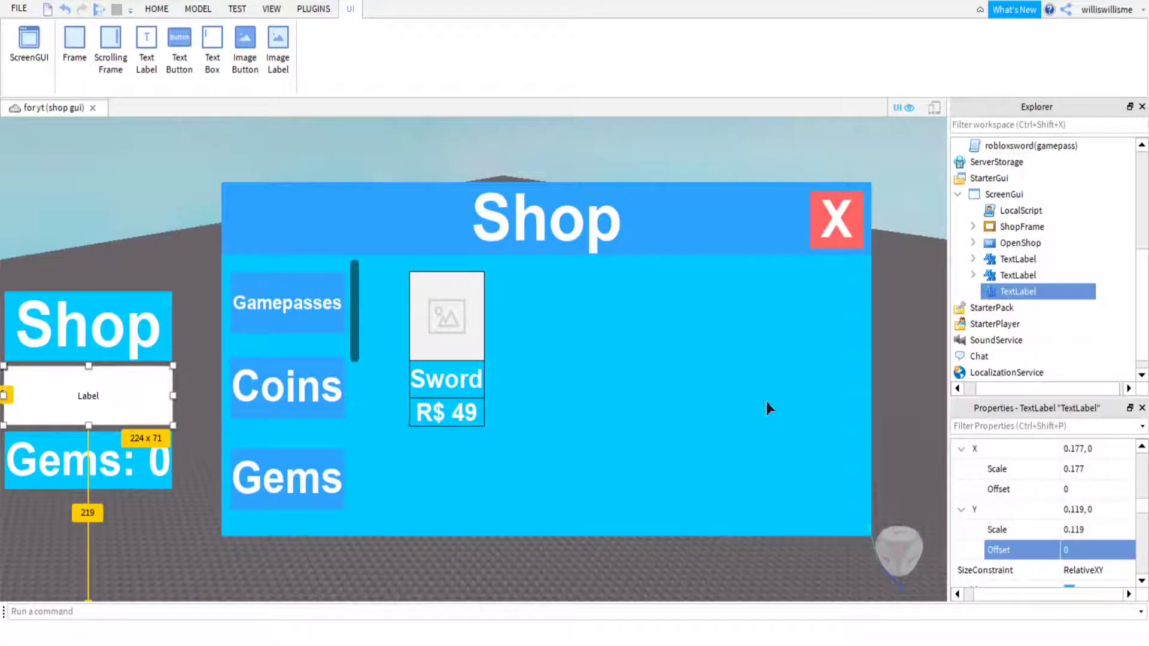
{"action": "mouse_move", "coordinate": [1088, 349]}
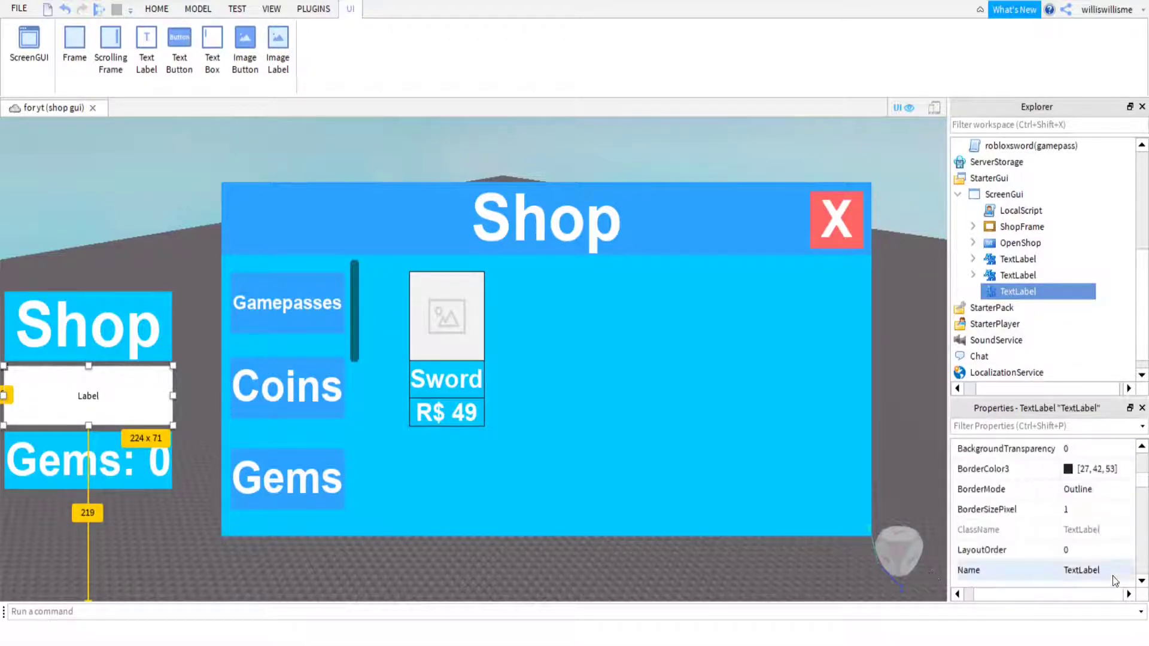
Style the new label with the cyan BackgroundColor3 and 'Coins: 0' text, then reselect it
{"action": "scroll", "scroll_direction": "up", "scroll_amount": 3}
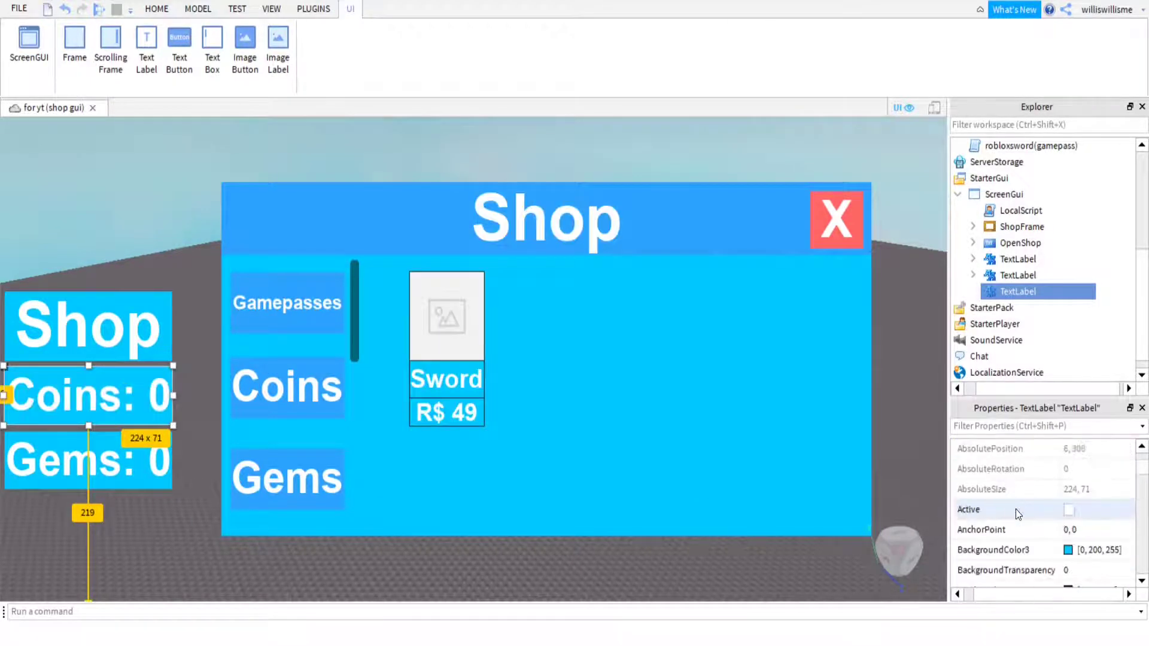
{"action": "left_click", "coordinate": [156, 8]}
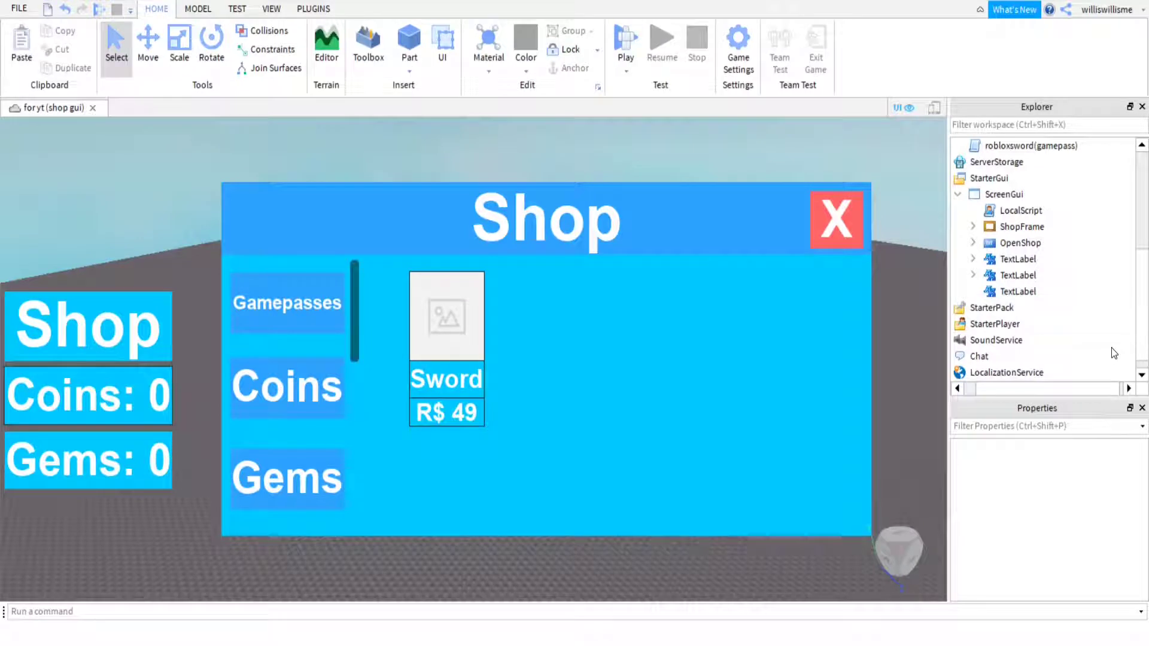
{"action": "left_click", "coordinate": [1017, 276]}
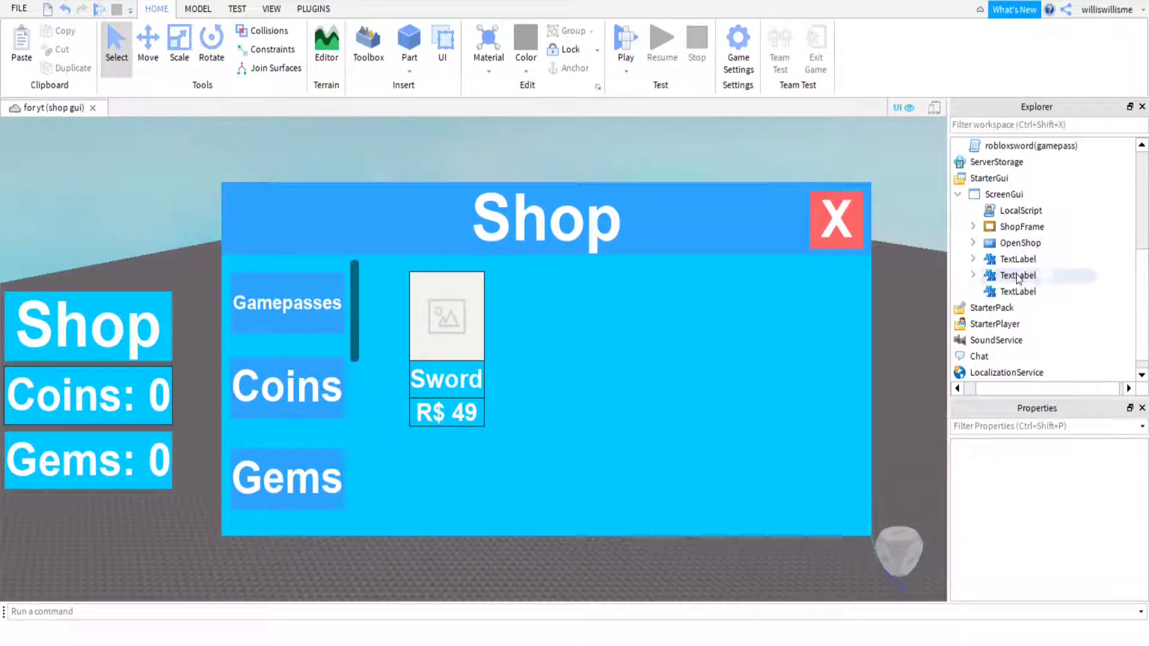
{"action": "left_click", "coordinate": [1017, 291]}
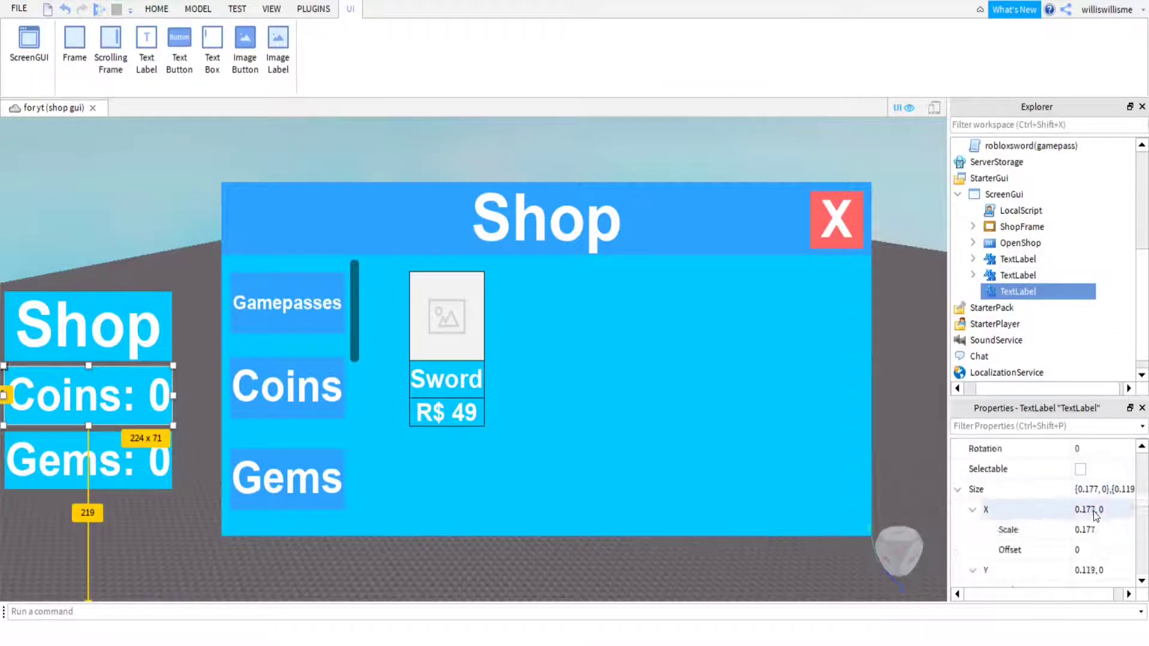
{"action": "scroll", "scroll_direction": "up", "scroll_amount": 3}
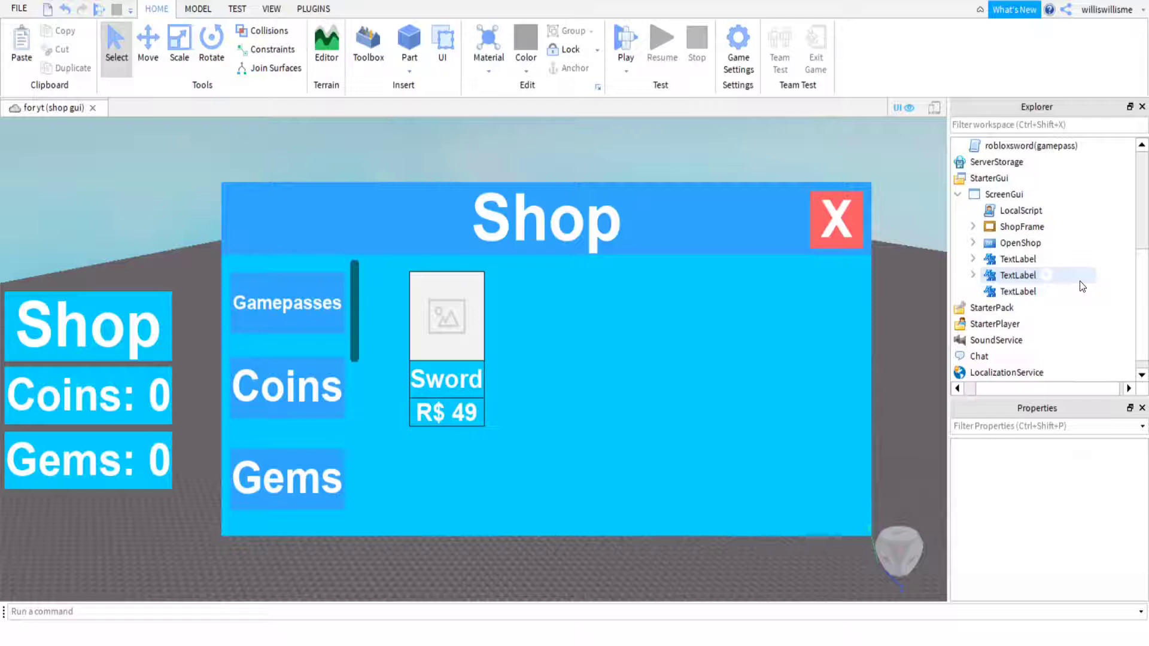
{"action": "mouse_move", "coordinate": [729, 350]}
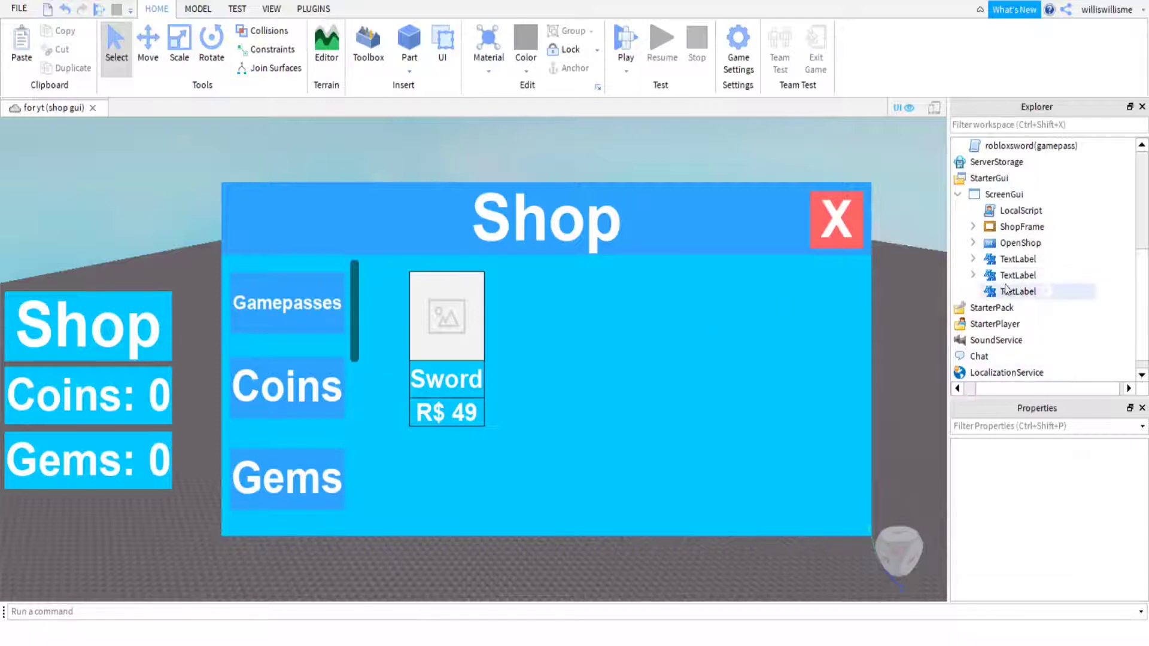
Add a LocalScript under the label with a 'while true do' loop updating Text from leaderstats
{"action": "left_click", "coordinate": [975, 258]}
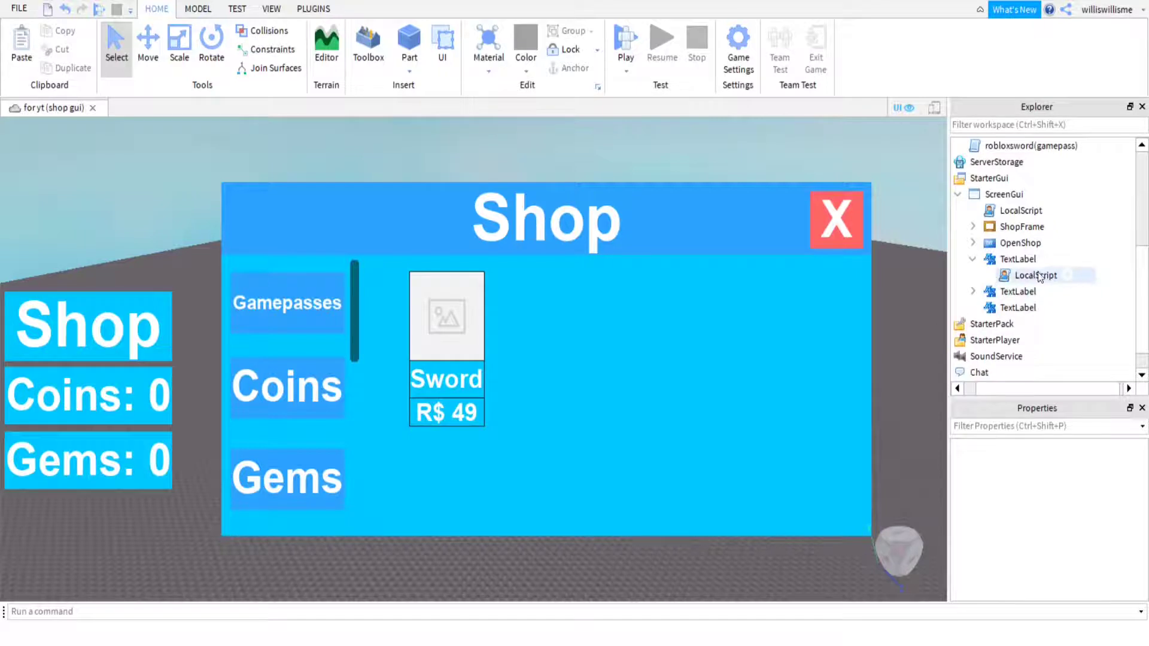
{"action": "left_click", "coordinate": [975, 258]}
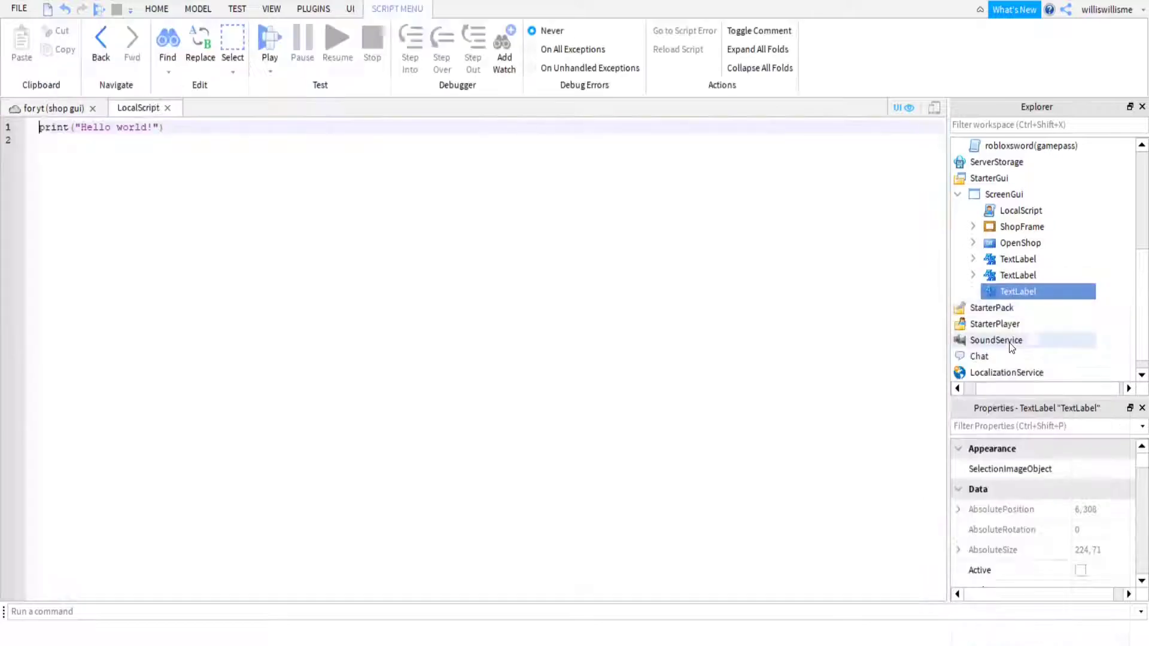
{"action": "left_click", "coordinate": [973, 290]}
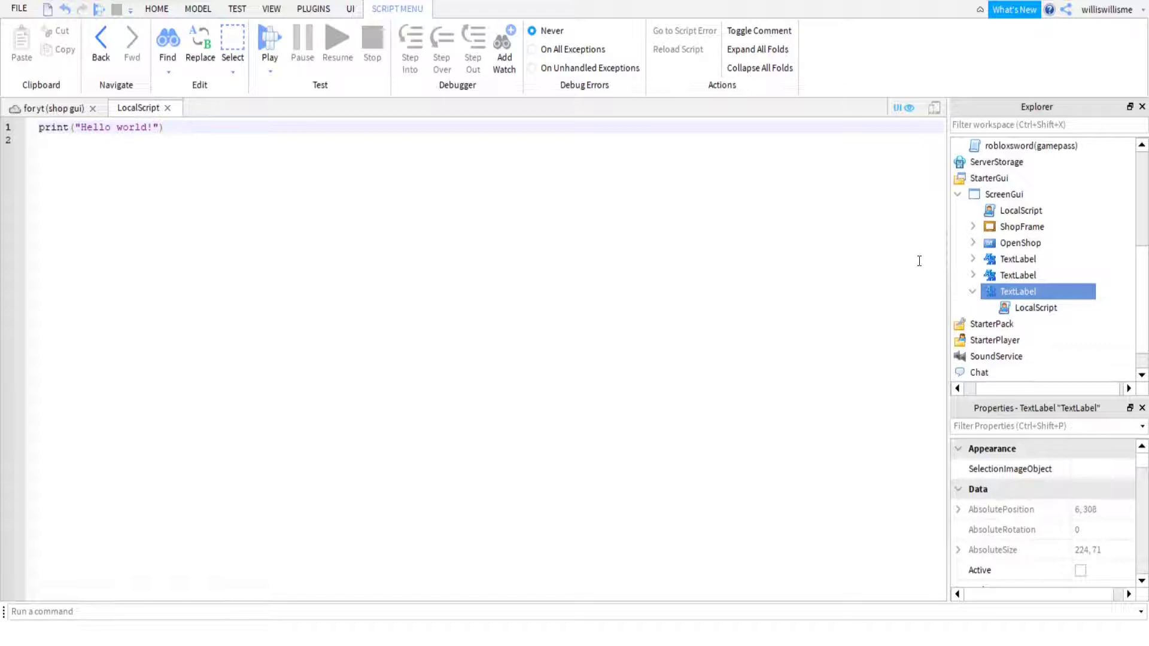
{"action": "mouse_move", "coordinate": [909, 234]}
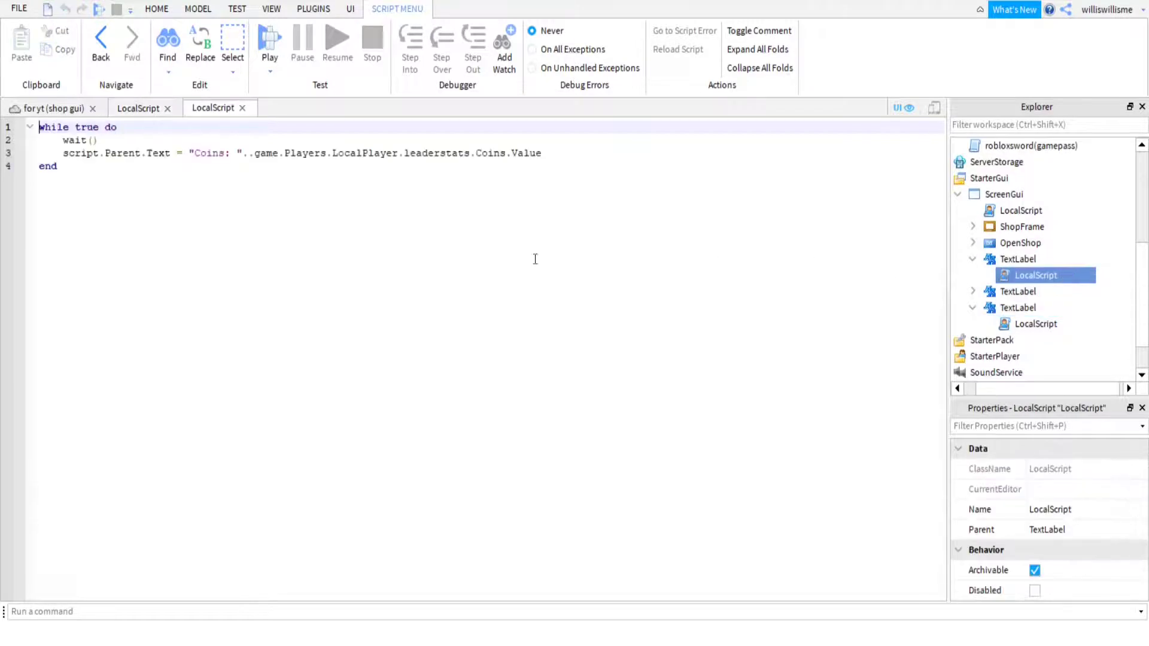
{"action": "key", "text": "ctrl+a"}
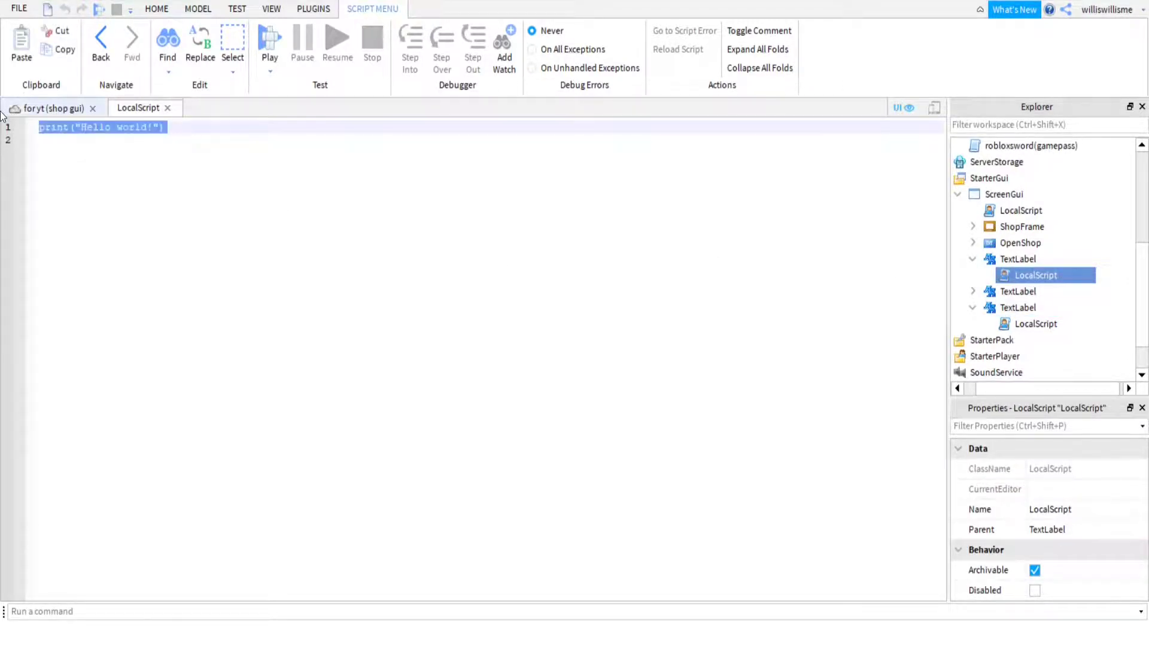
{"action": "type", "text": "while true do"}
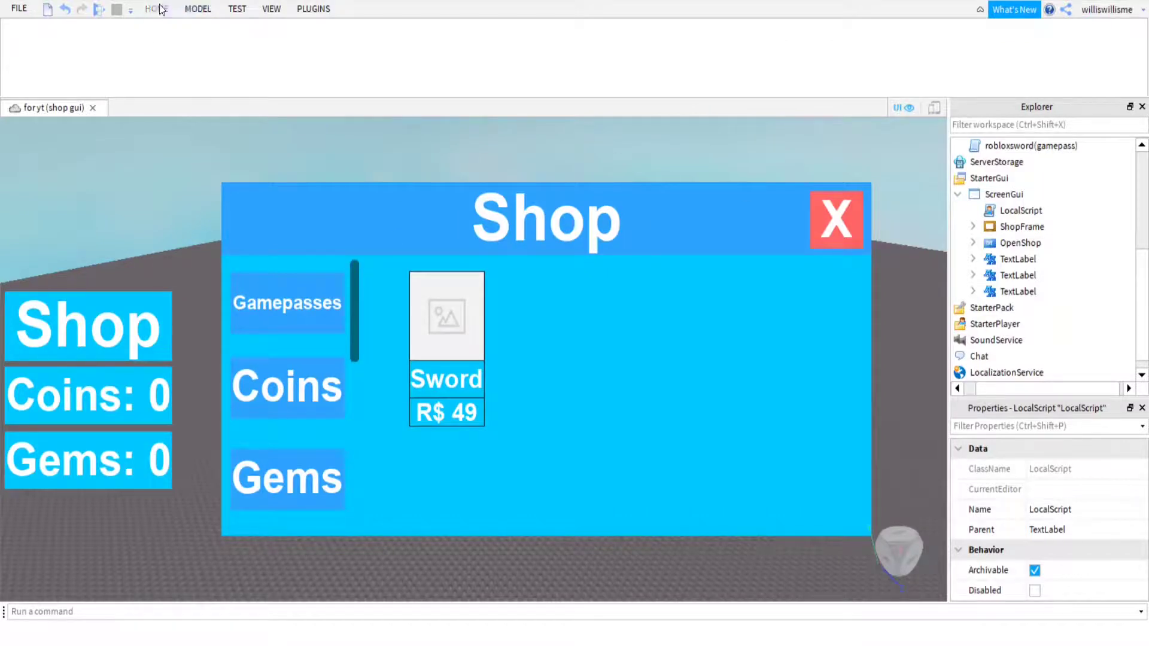
Return to the Home tab to reach the Play test controls
{"action": "left_click", "coordinate": [156, 9]}
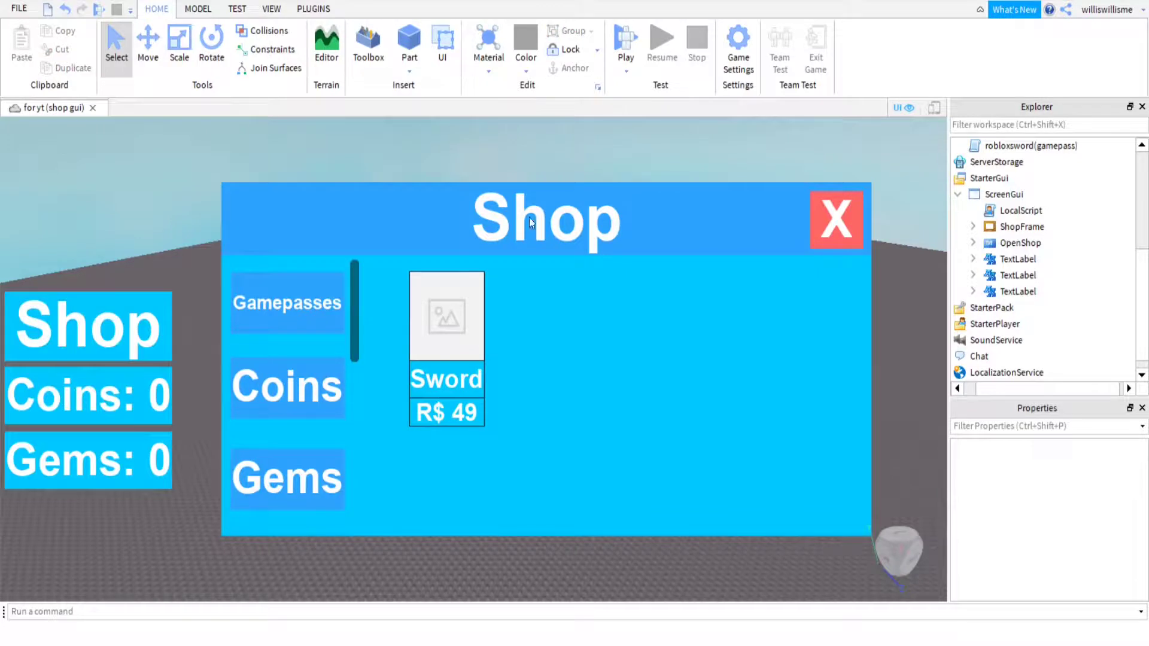
{"action": "mouse_move", "coordinate": [104, 405]}
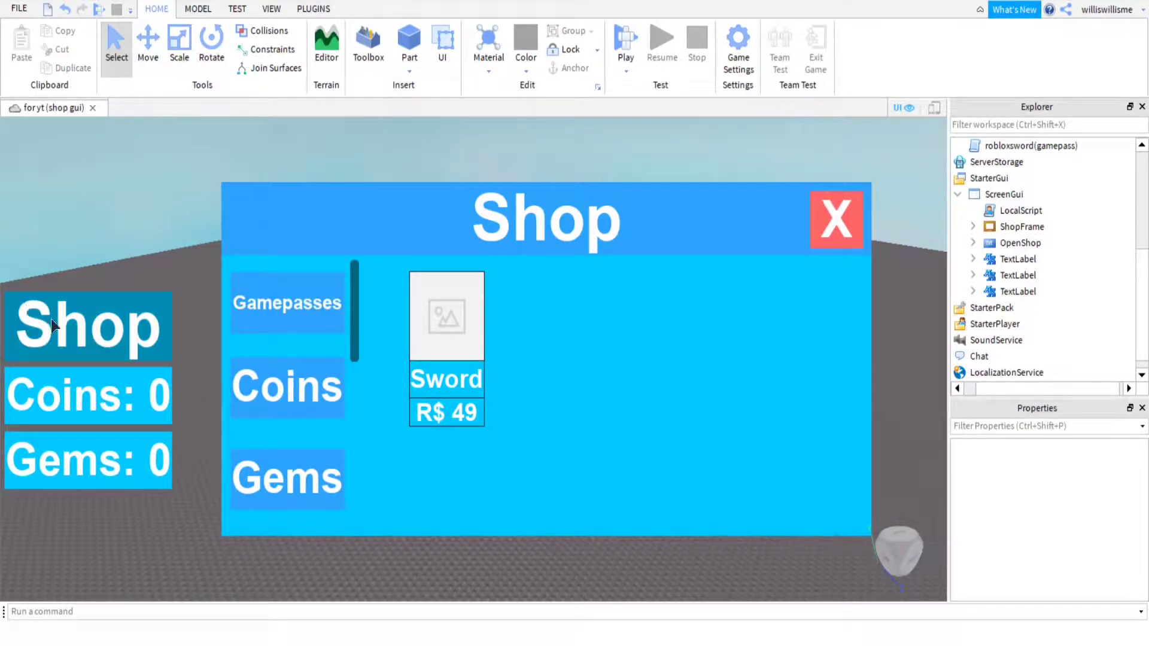
{"action": "mouse_move", "coordinate": [62, 324]}
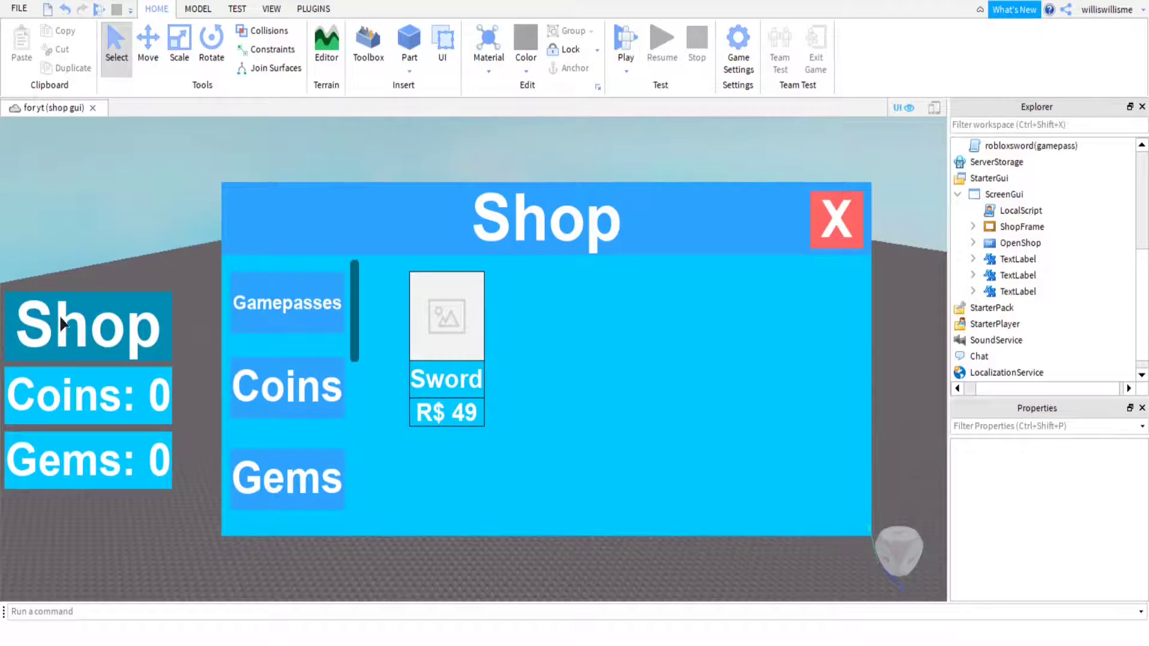
{"action": "mouse_move", "coordinate": [114, 435]}
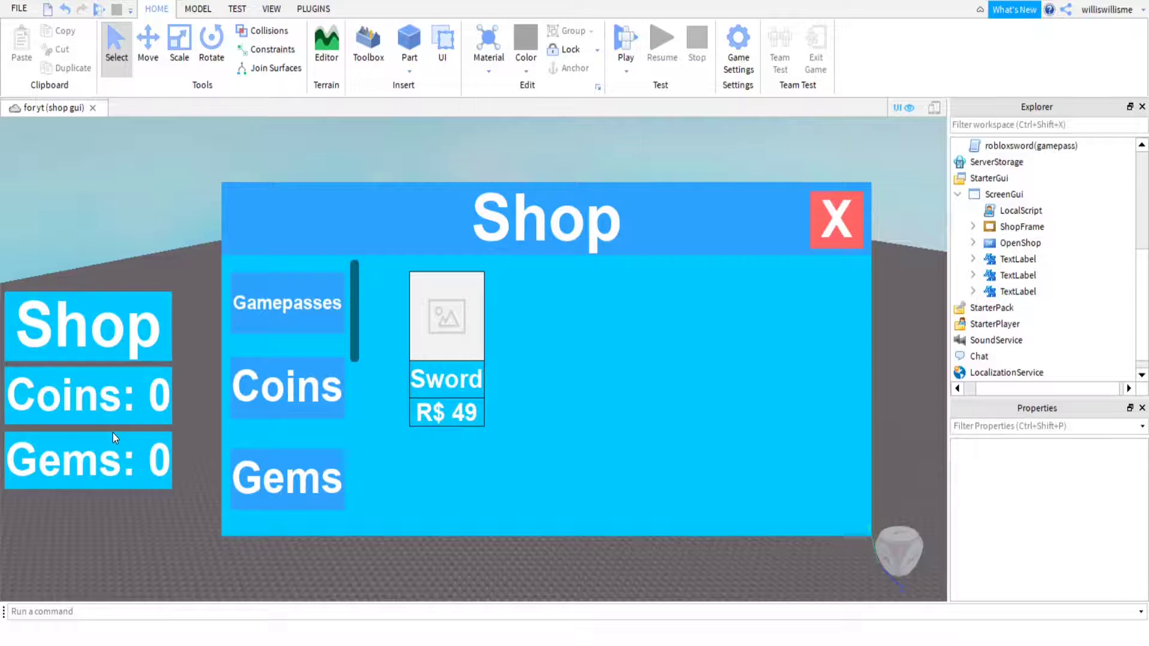
{"action": "mouse_move", "coordinate": [82, 427]}
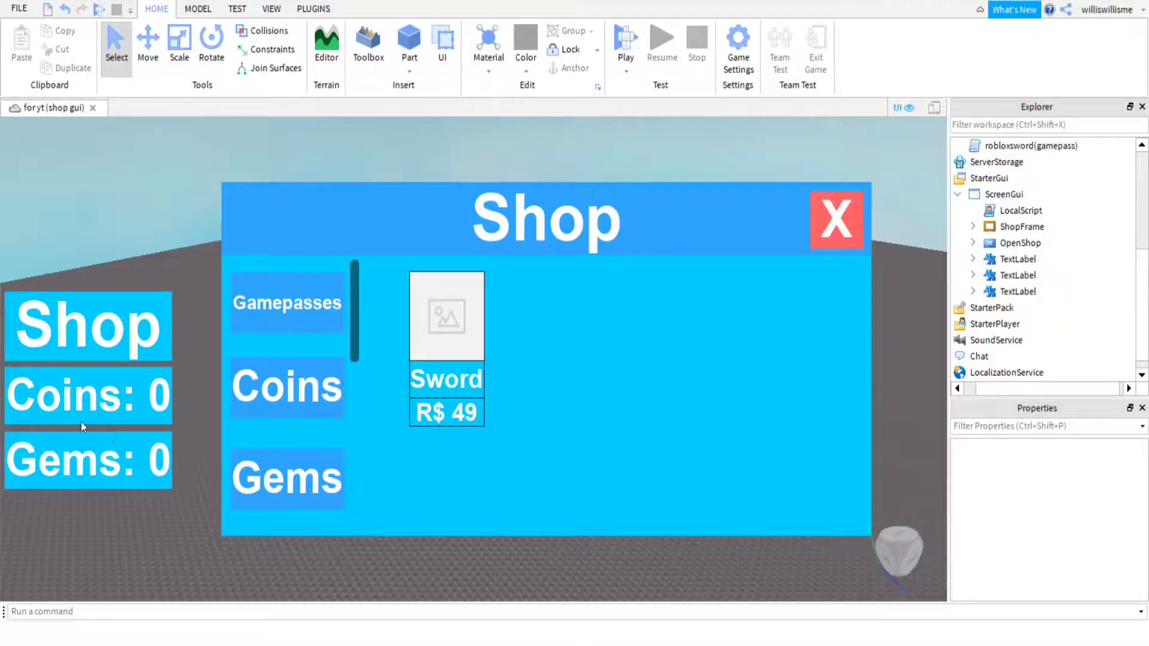
{"action": "mouse_move", "coordinate": [62, 455]}
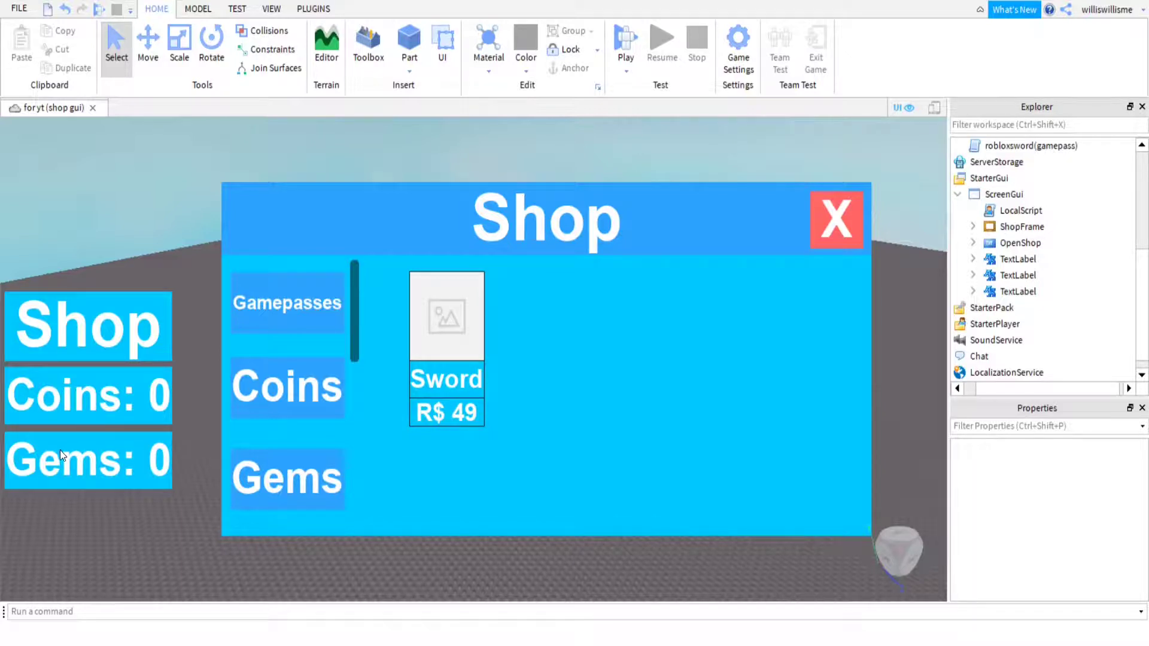
{"action": "mouse_move", "coordinate": [531, 245]}
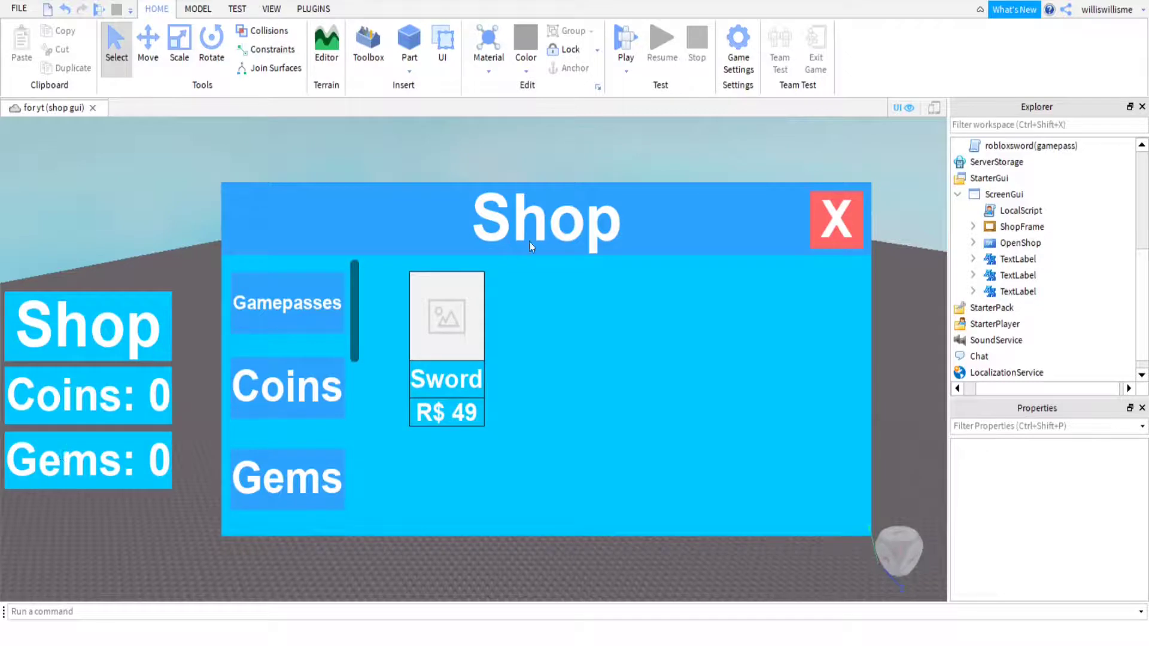
{"action": "mouse_move", "coordinate": [367, 371]}
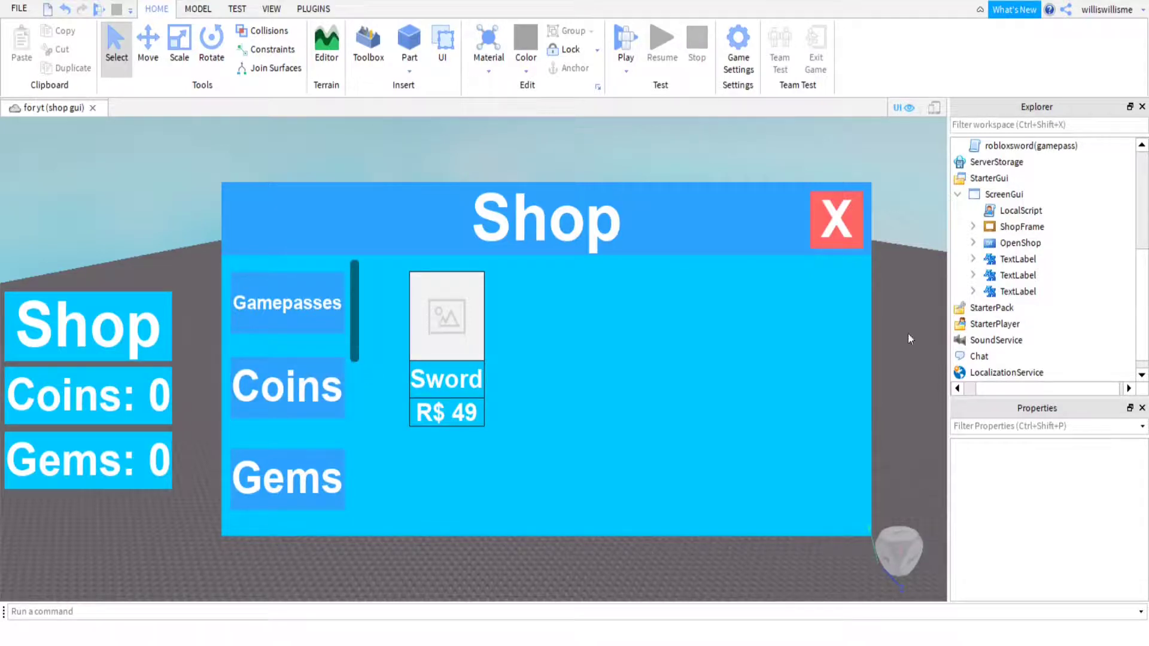
{"action": "mouse_move", "coordinate": [710, 109]}
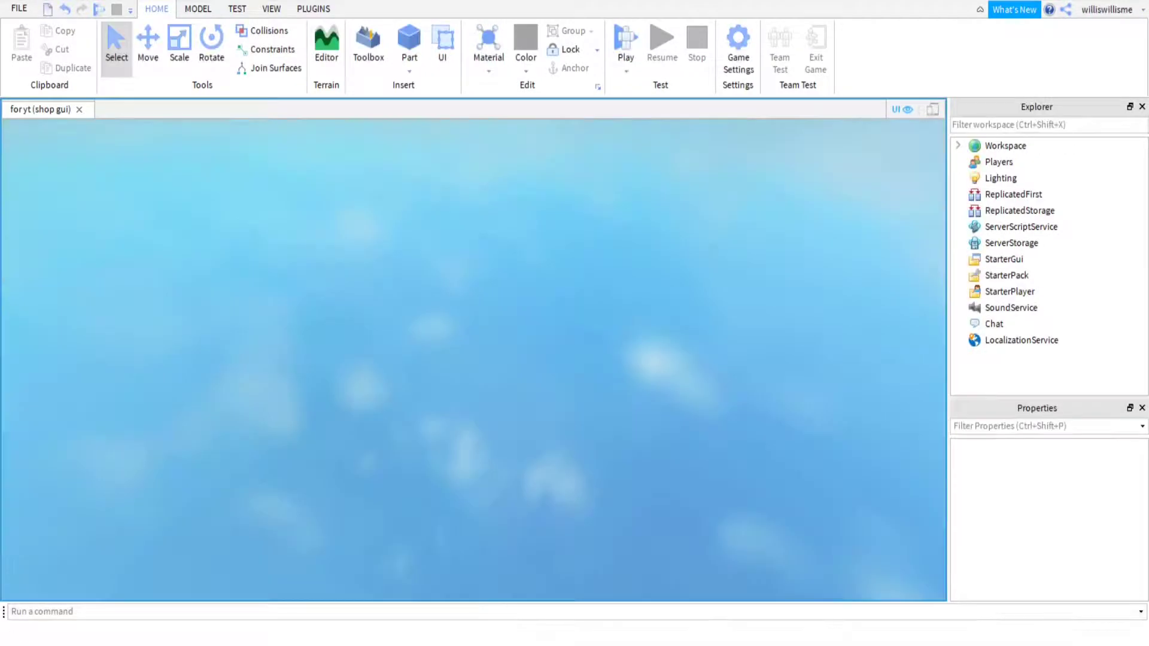
Check Coins: 0 and Gems: 0 show in-game, then stop the play test
{"action": "left_click", "coordinate": [625, 38]}
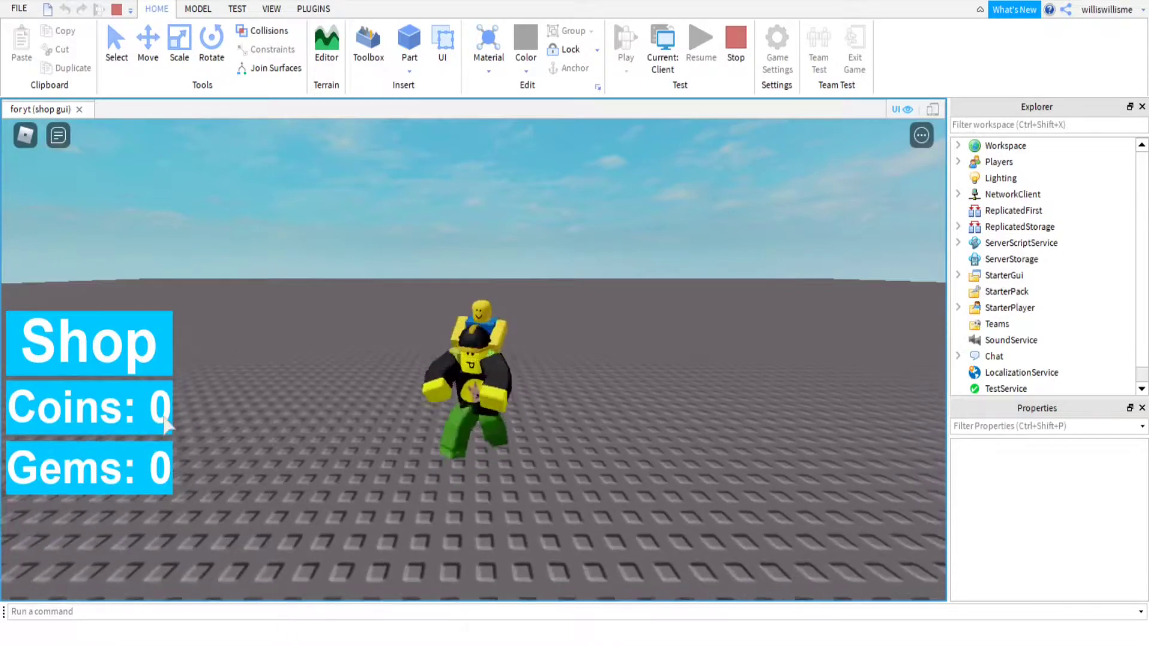
{"action": "mouse_move", "coordinate": [735, 40]}
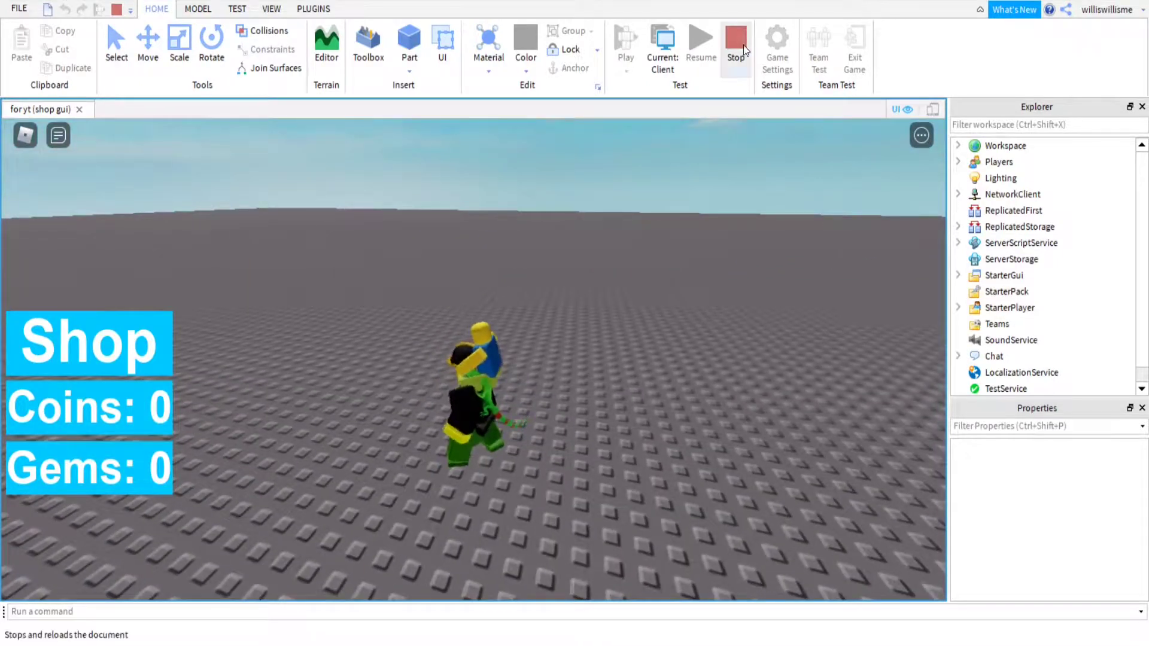
{"action": "left_click", "coordinate": [736, 41]}
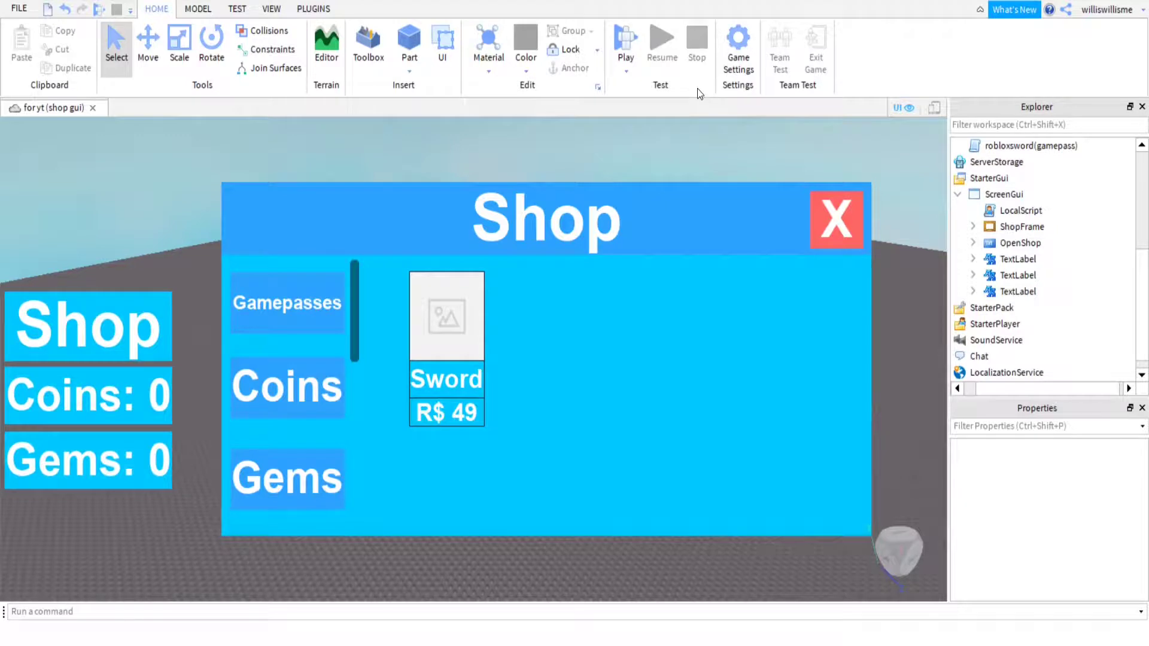
{"action": "mouse_move", "coordinate": [681, 134]}
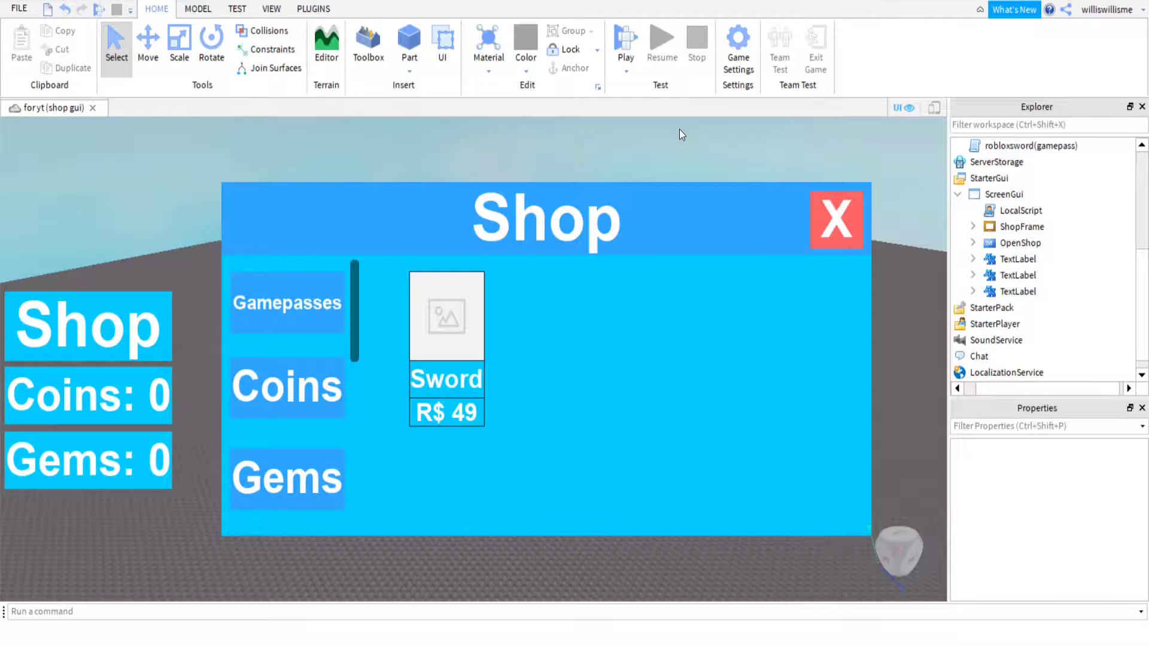
{"action": "mouse_move", "coordinate": [617, 164]}
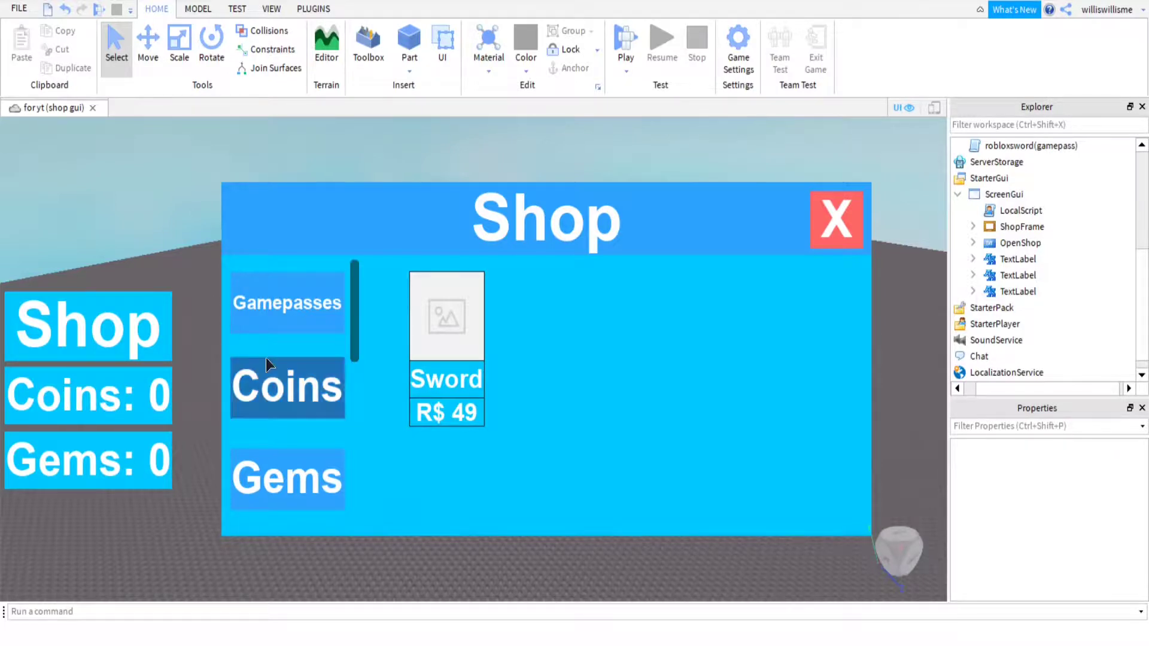
{"action": "mouse_move", "coordinate": [706, 319]}
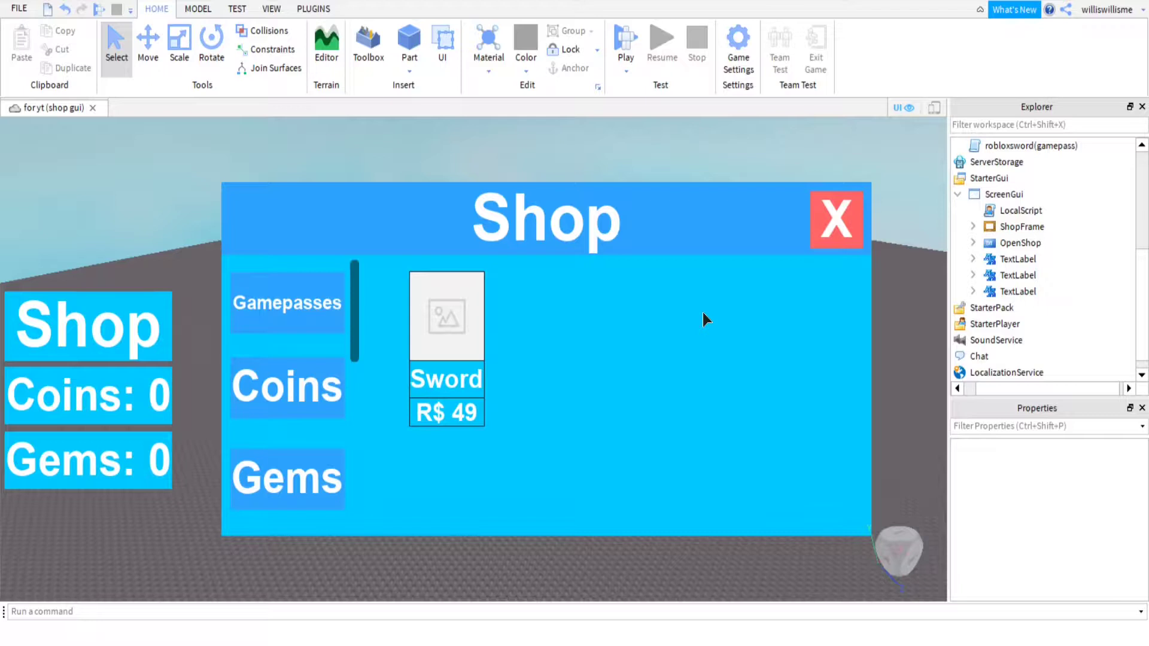
{"action": "mouse_move", "coordinate": [347, 151]}
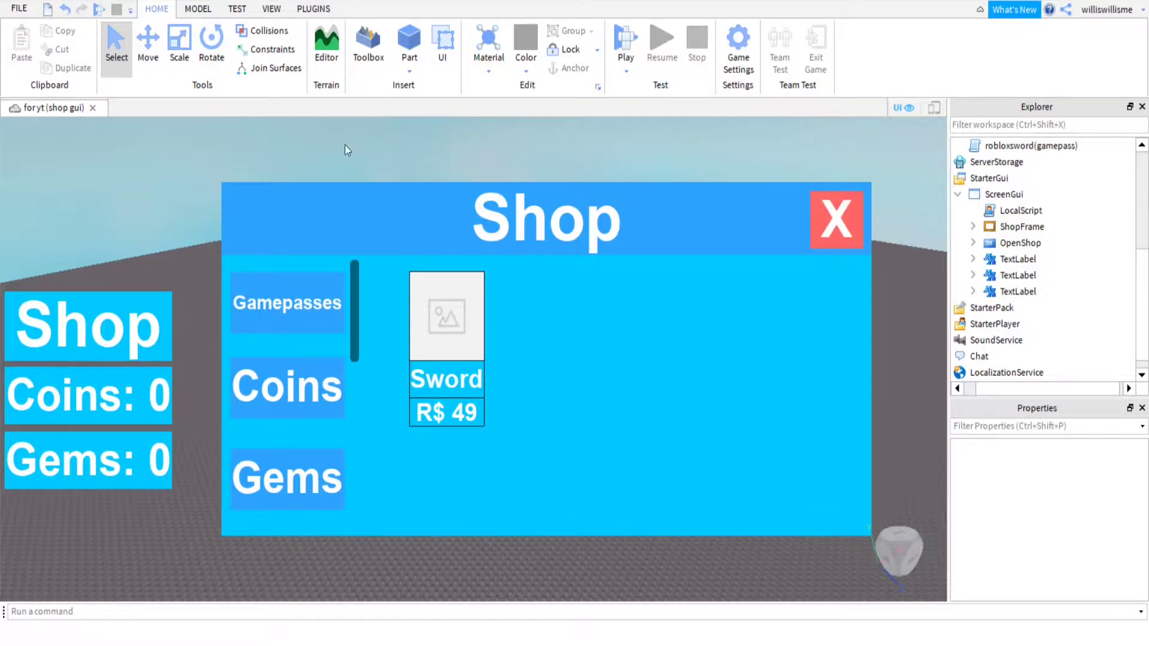
{"action": "left_click", "coordinate": [1018, 291]}
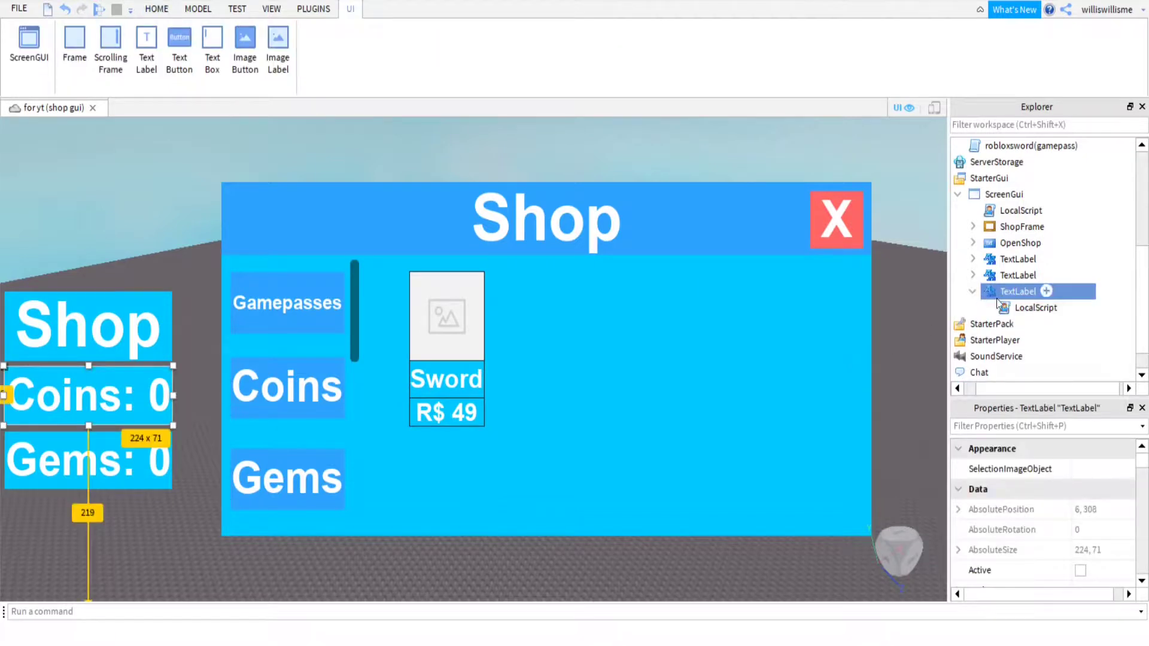
{"action": "double_click", "coordinate": [1035, 308]}
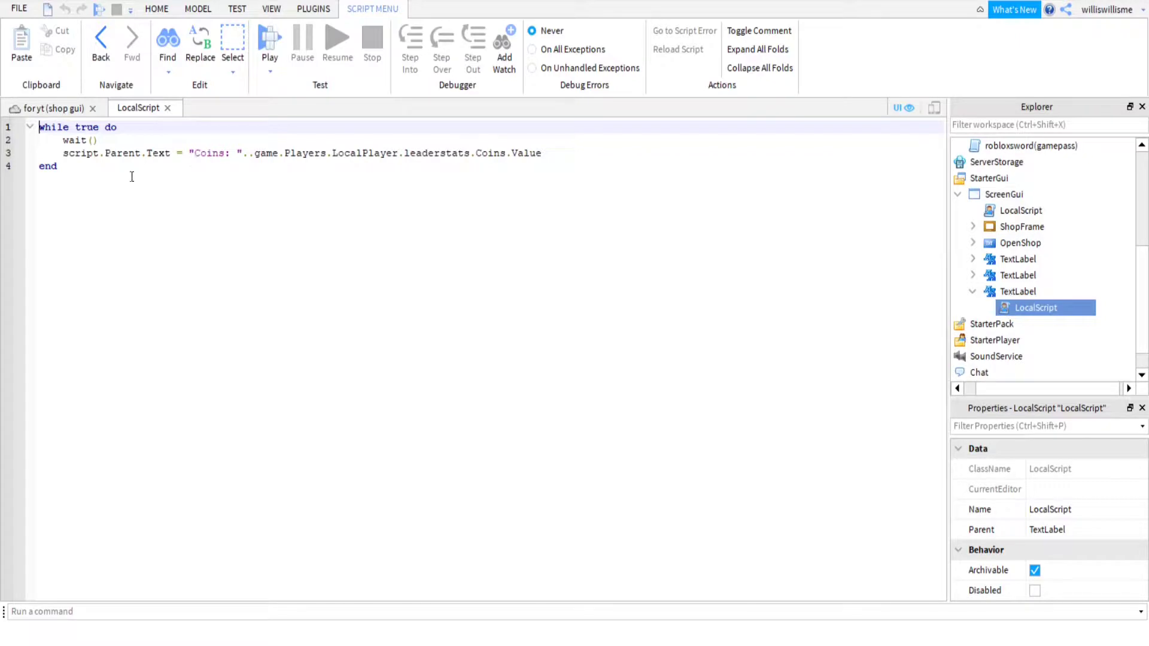
{"action": "mouse_move", "coordinate": [116, 208]}
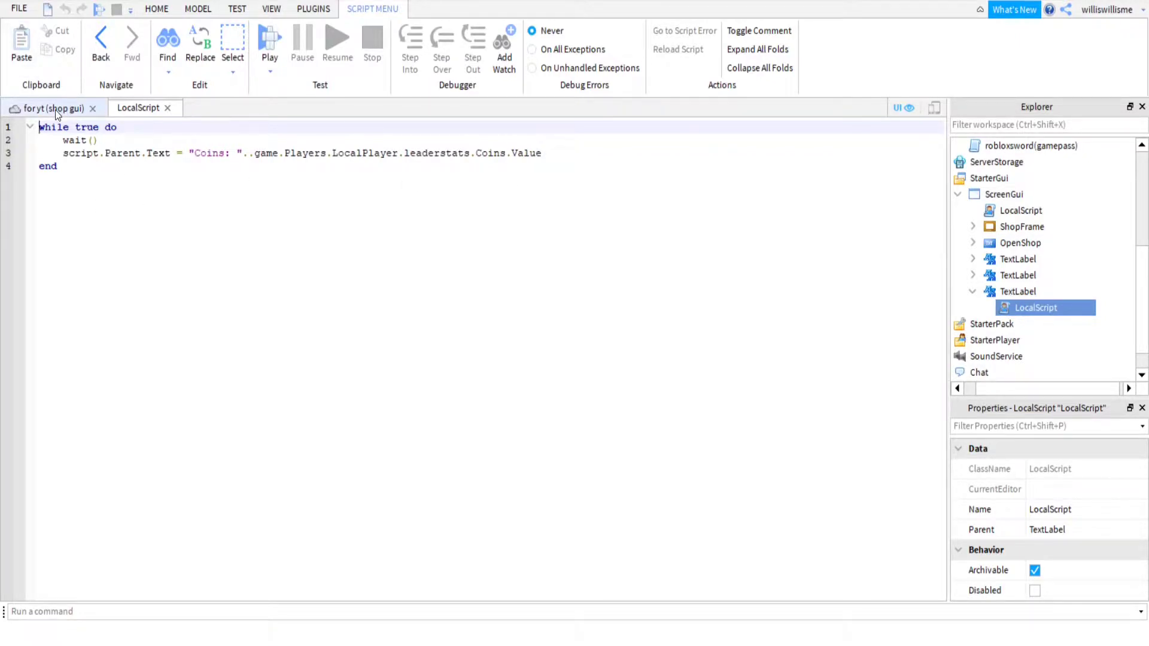
{"action": "mouse_move", "coordinate": [56, 108]}
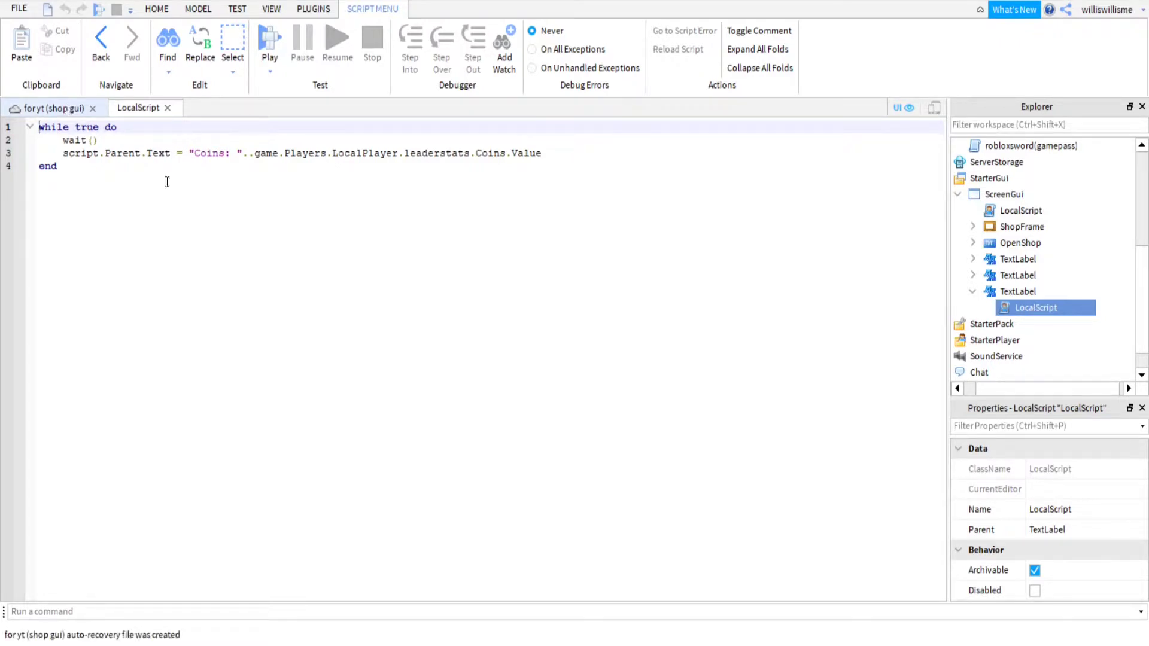
{"action": "left_click", "coordinate": [975, 291]}
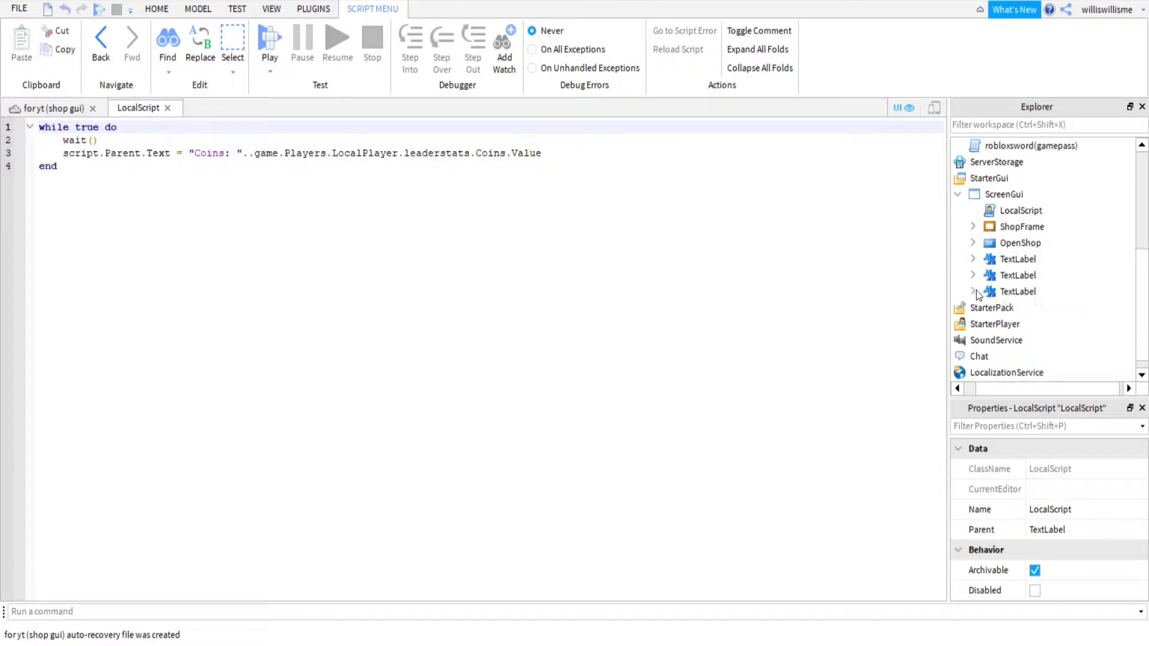
{"action": "left_click", "coordinate": [1018, 290]}
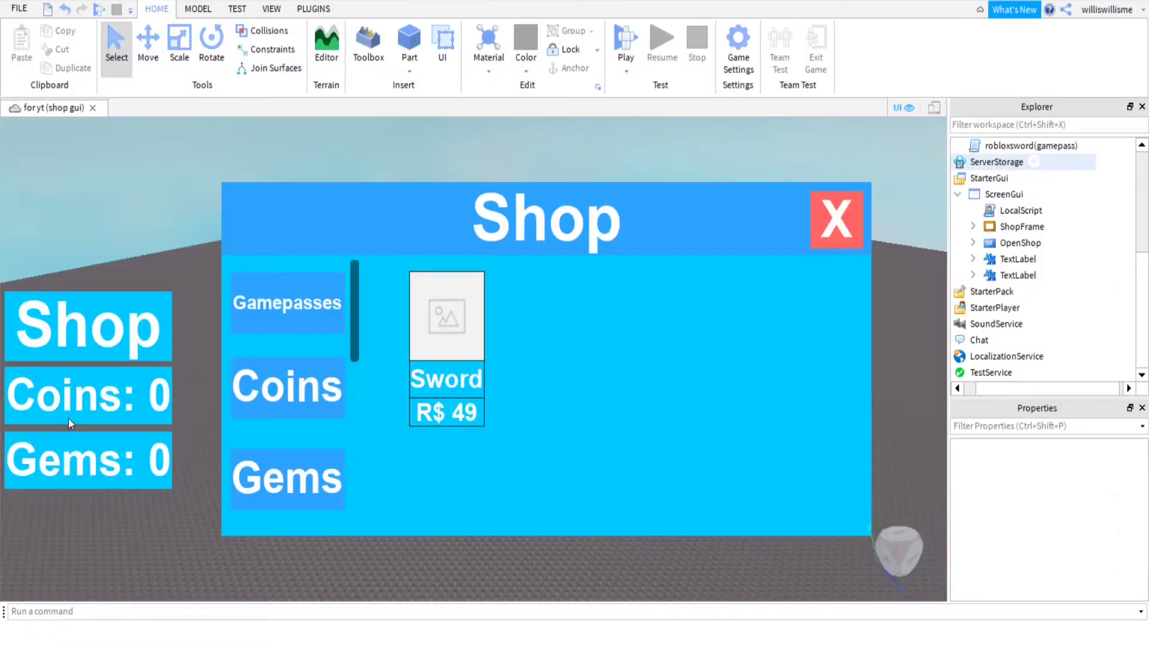
{"action": "mouse_move", "coordinate": [339, 441]}
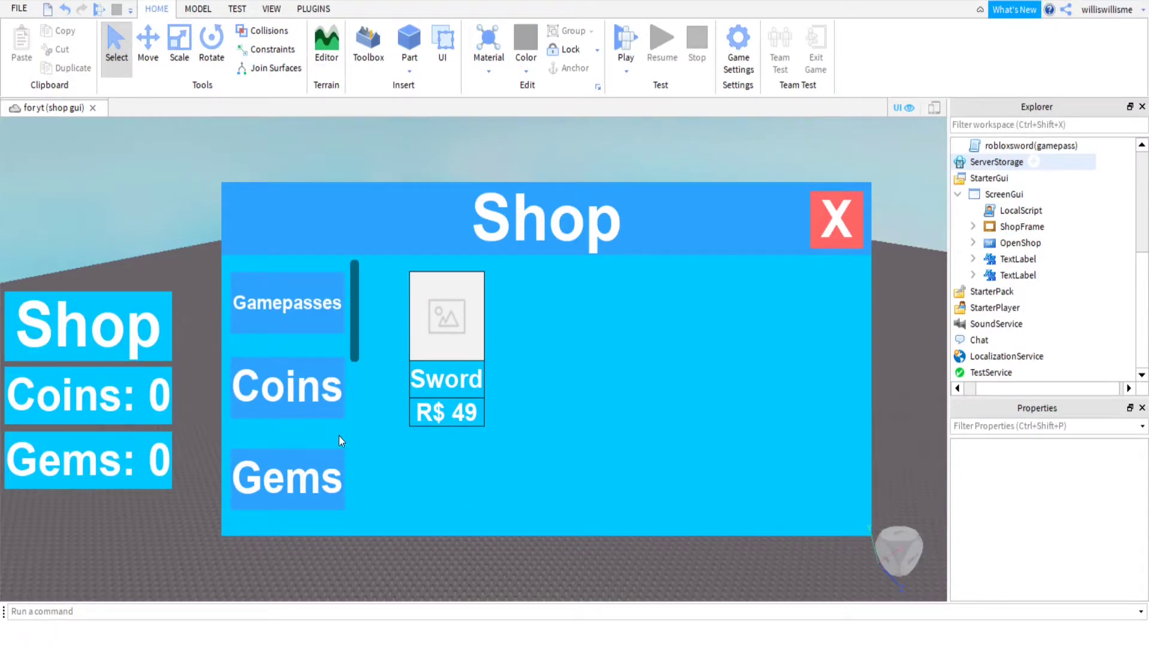